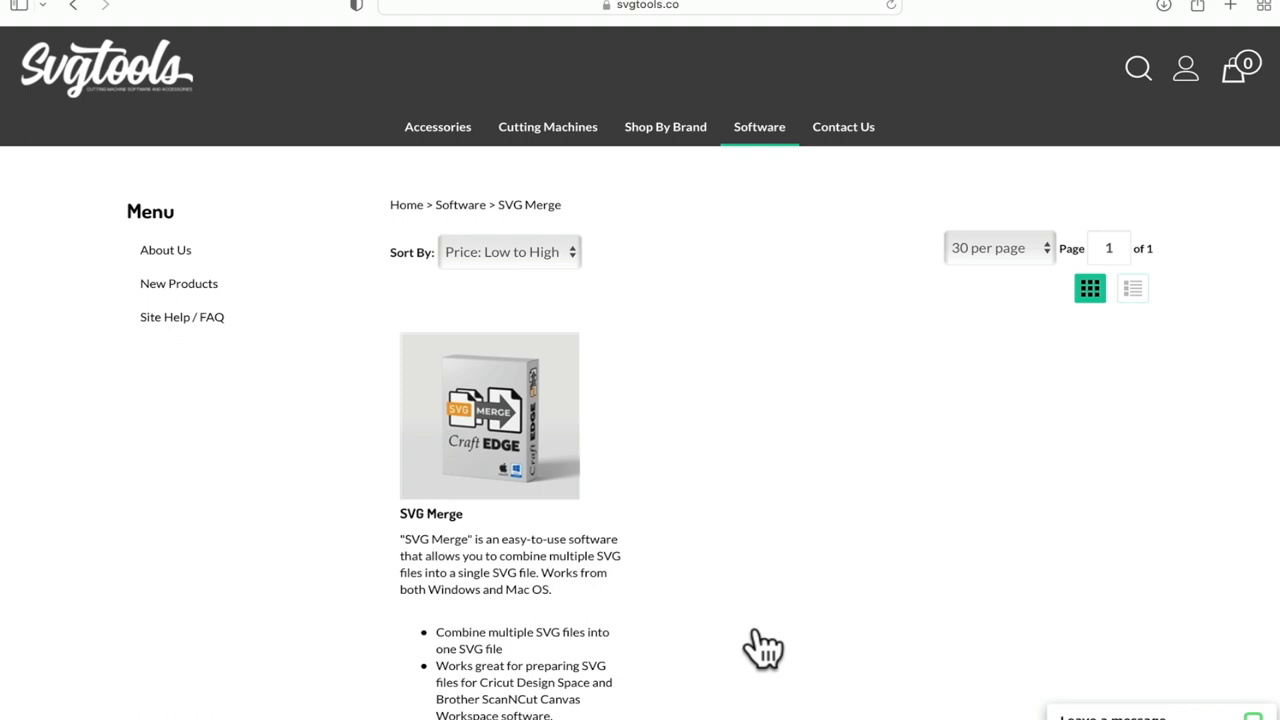
Scroll down through the PNG folder listing in the SVG file dialog.
scroll("down", 3)
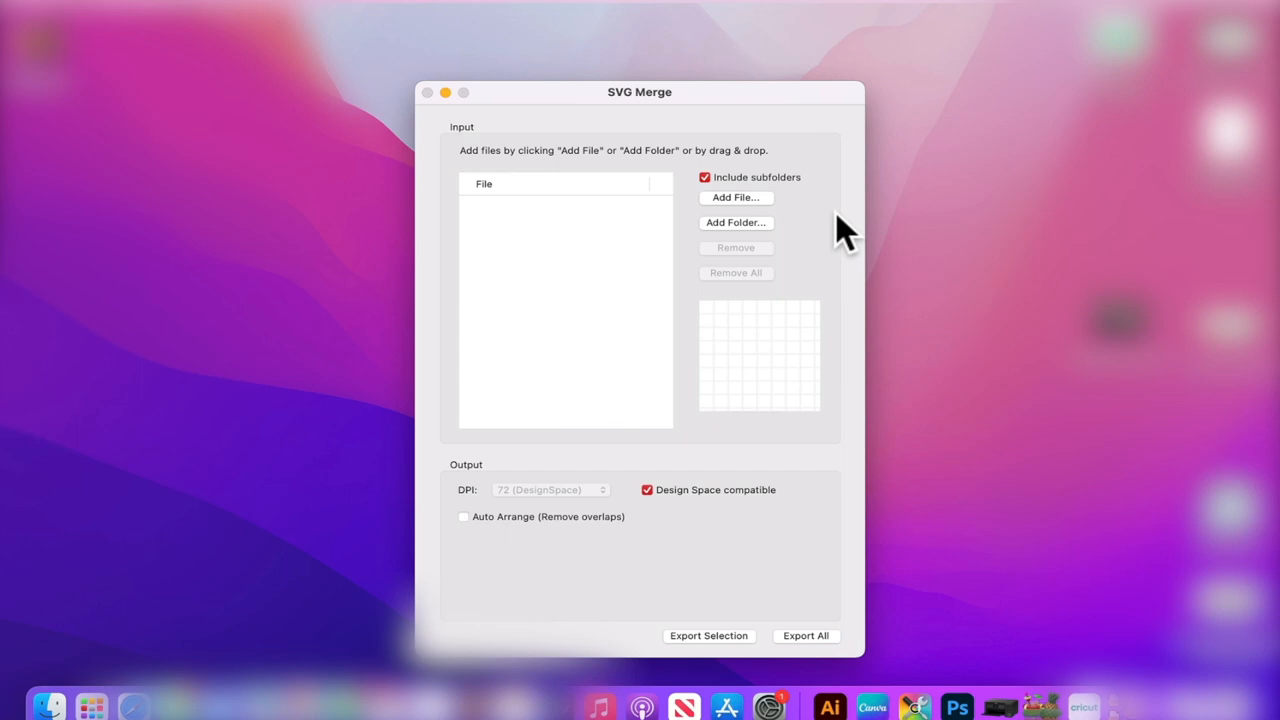
mouse_move(735, 222)
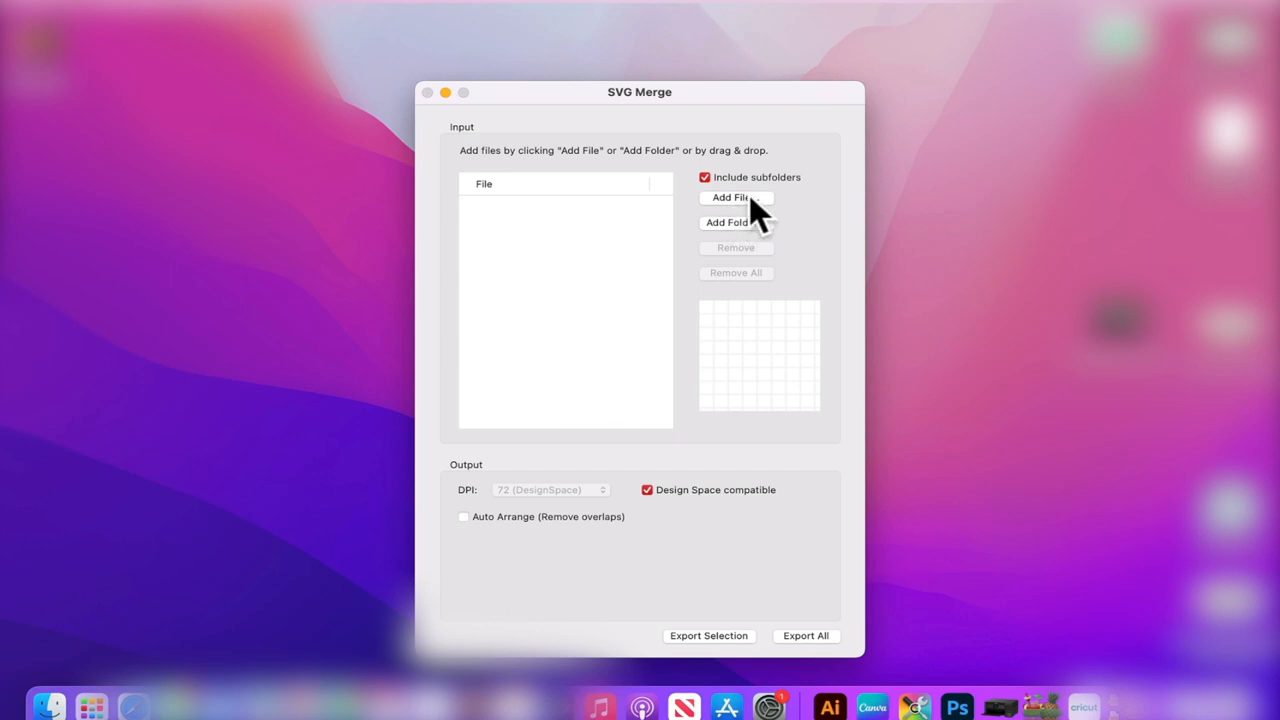
Browse Downloads > PlatinumJubileeFiles, checking the PNG, JPEG and DXF subfolders before settling on SVG.
left_click(735, 197)
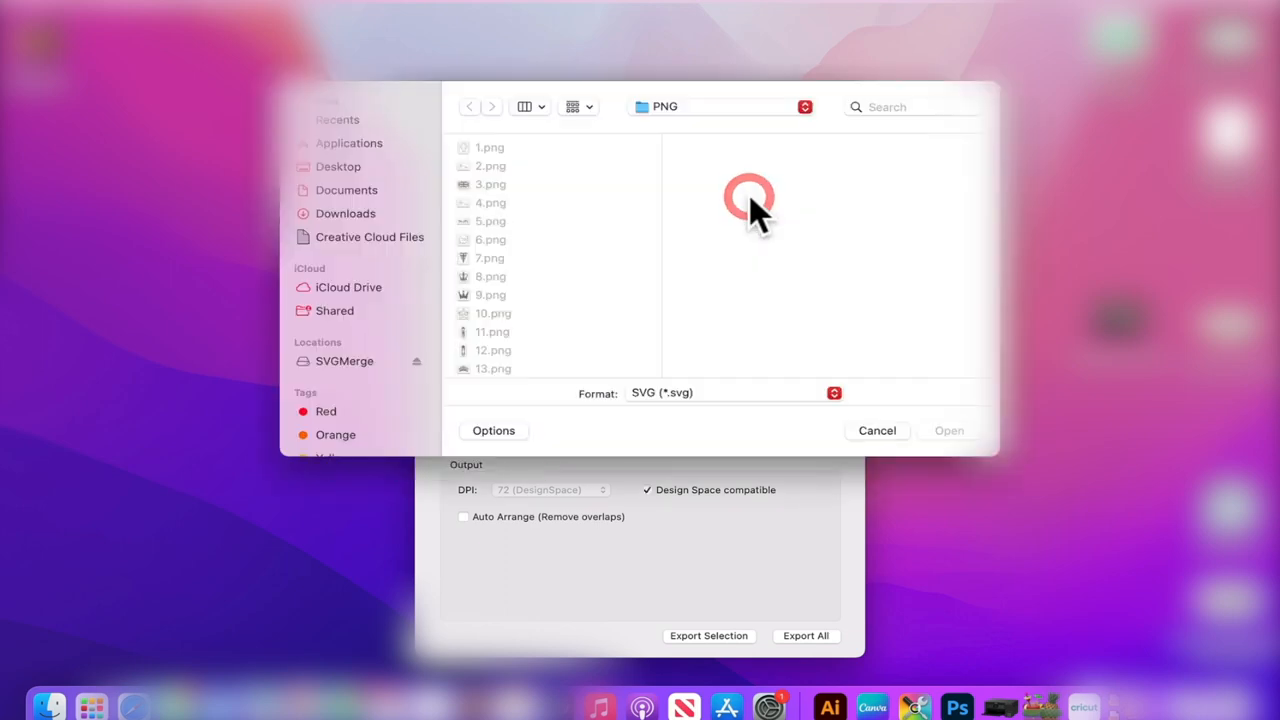
left_click(345, 213)
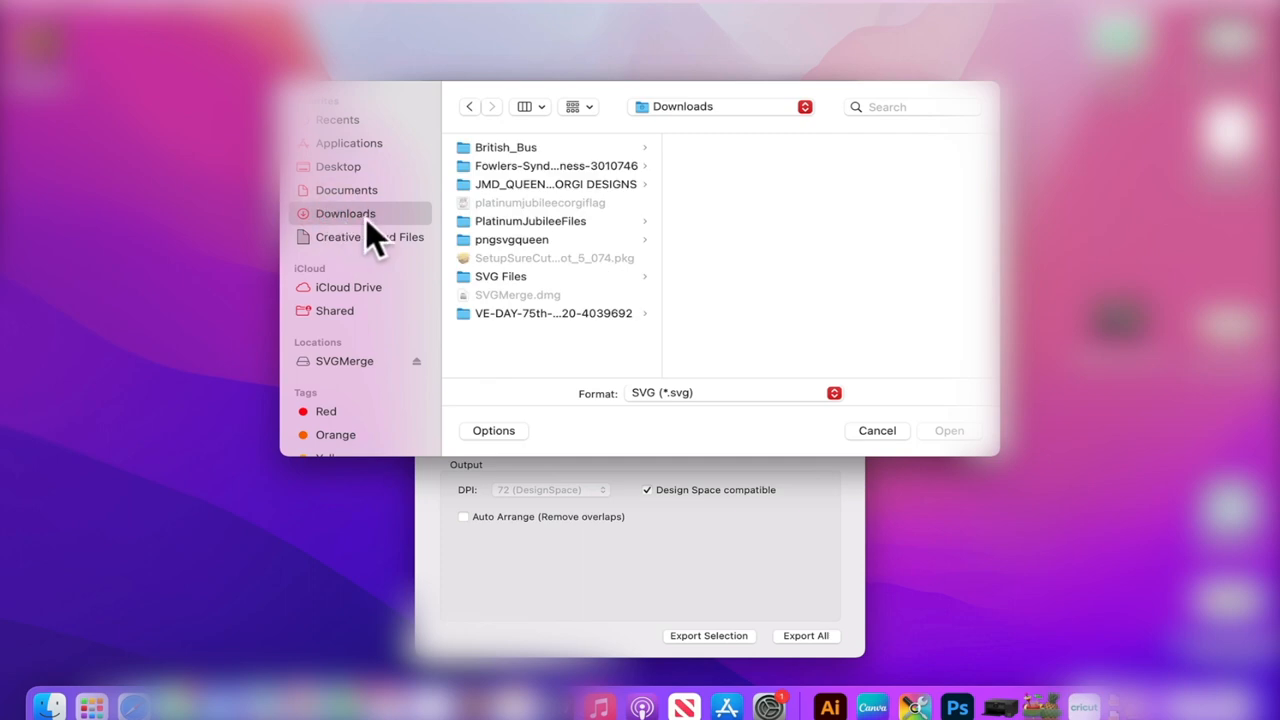
left_click(531, 221)
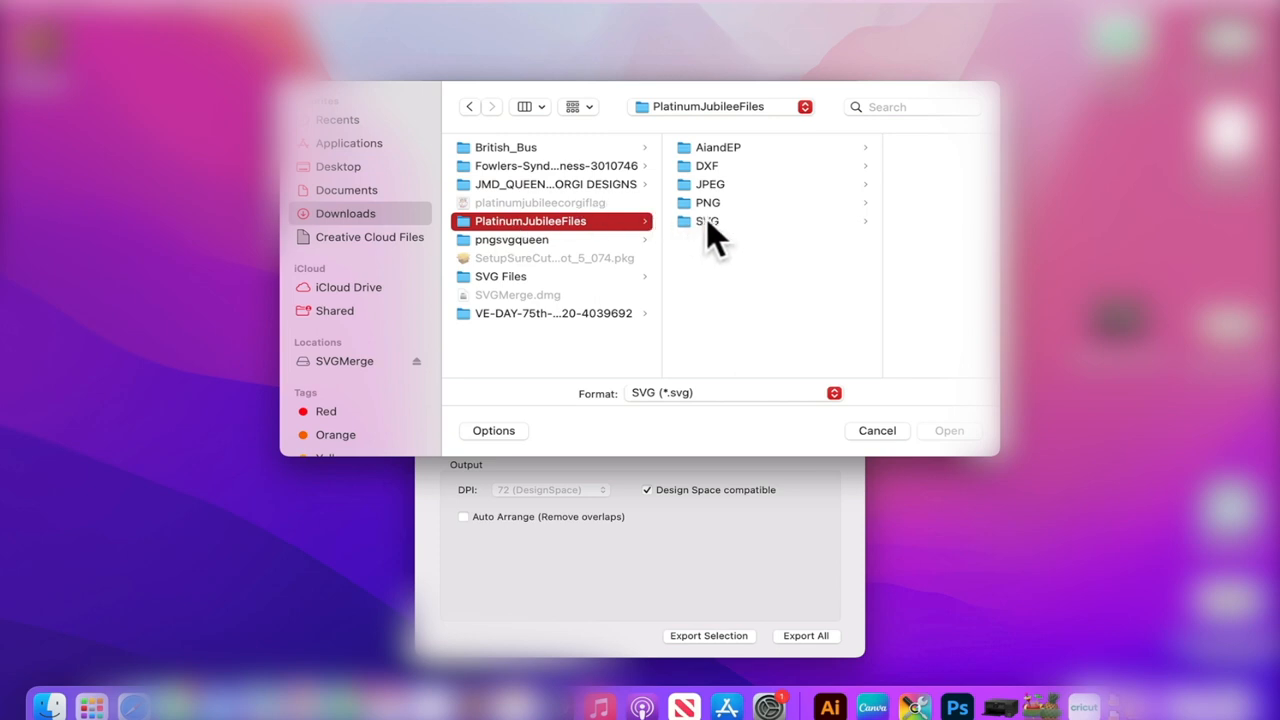
left_click(707, 221)
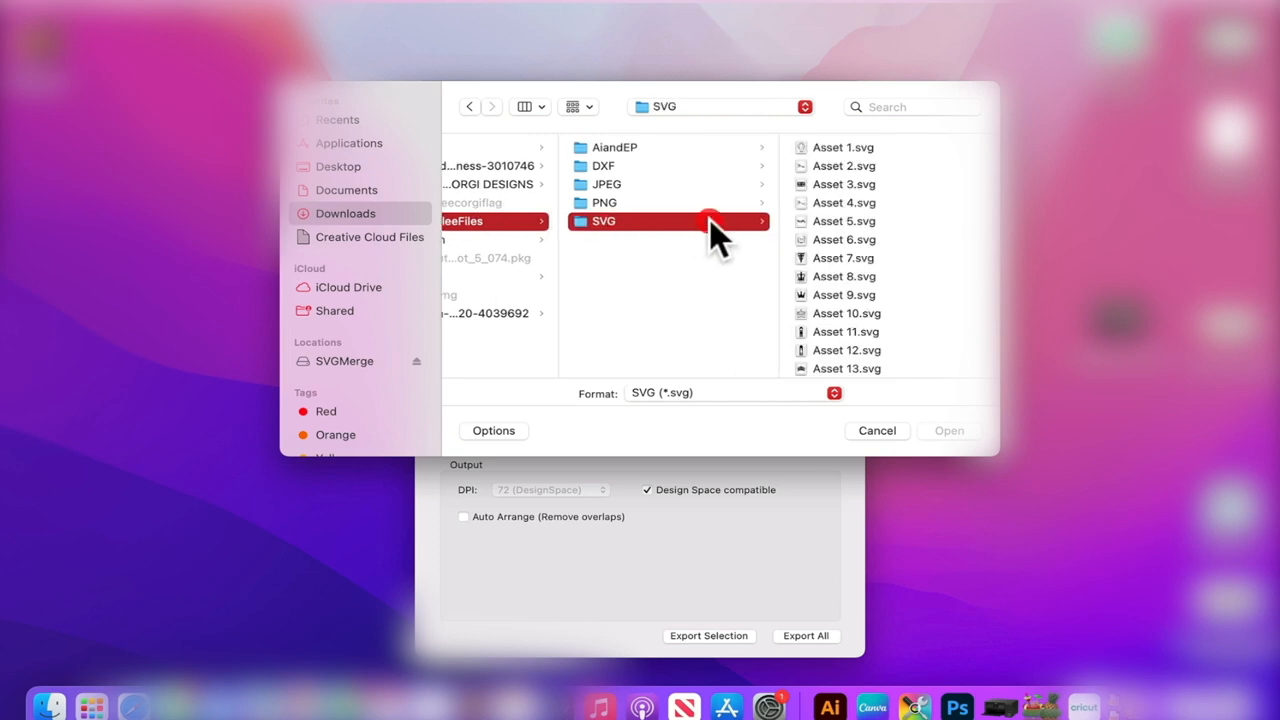
left_click(605, 202)
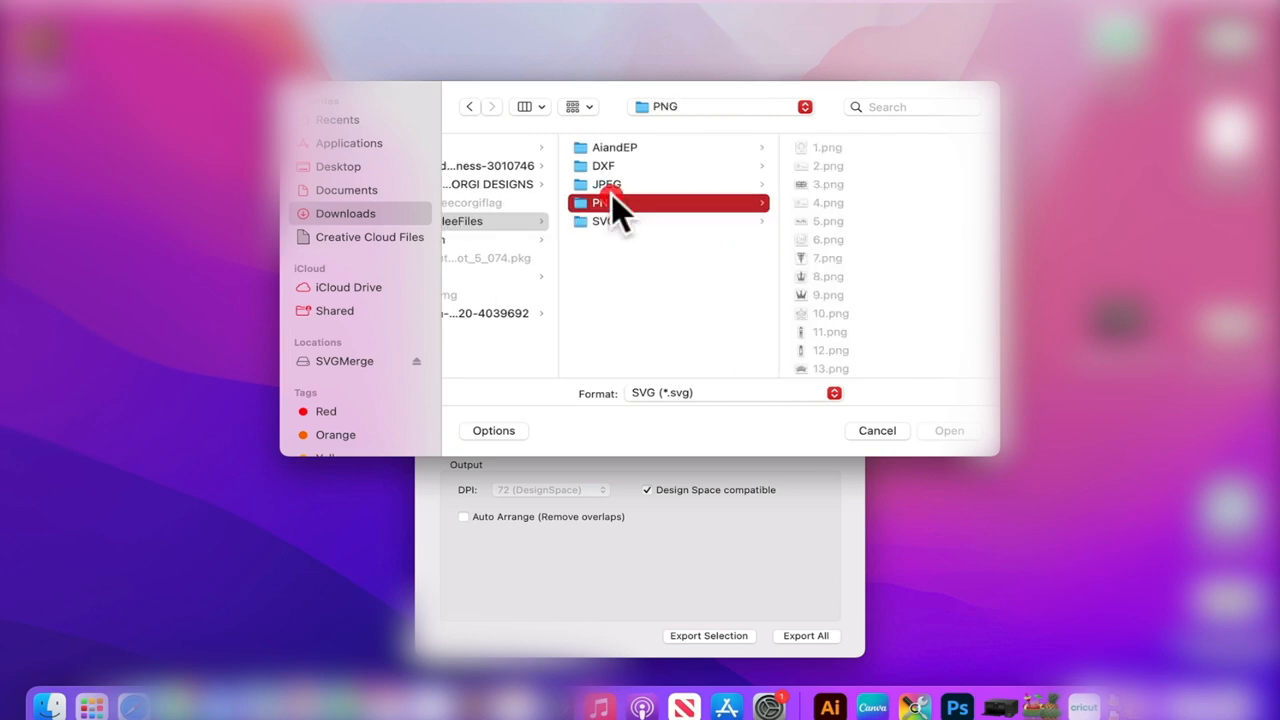
left_click(606, 184)
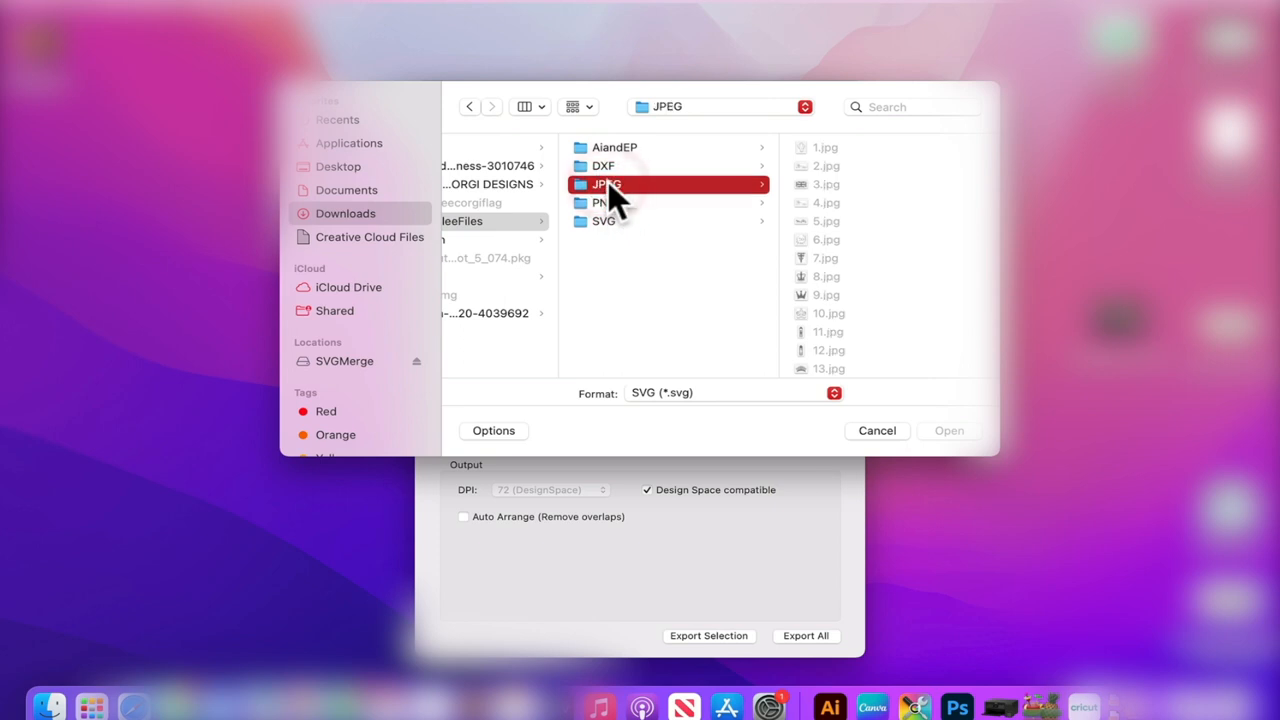
left_click(604, 165)
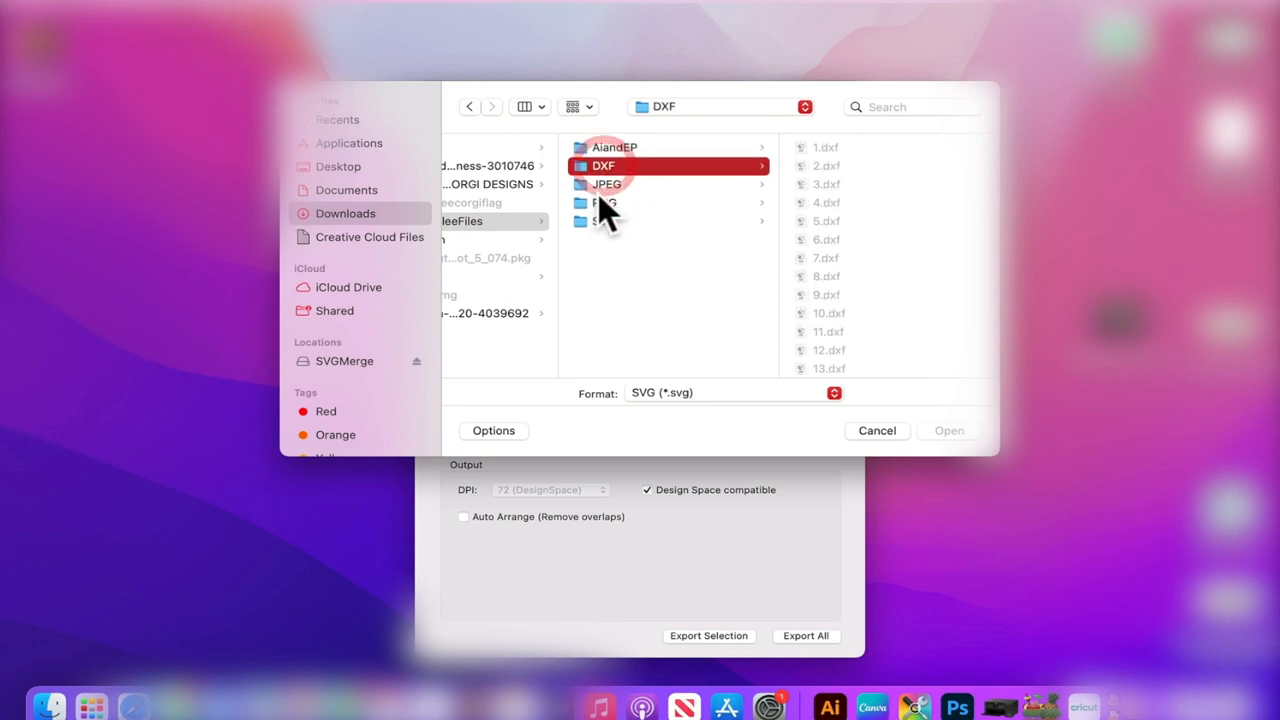
left_click(600, 221)
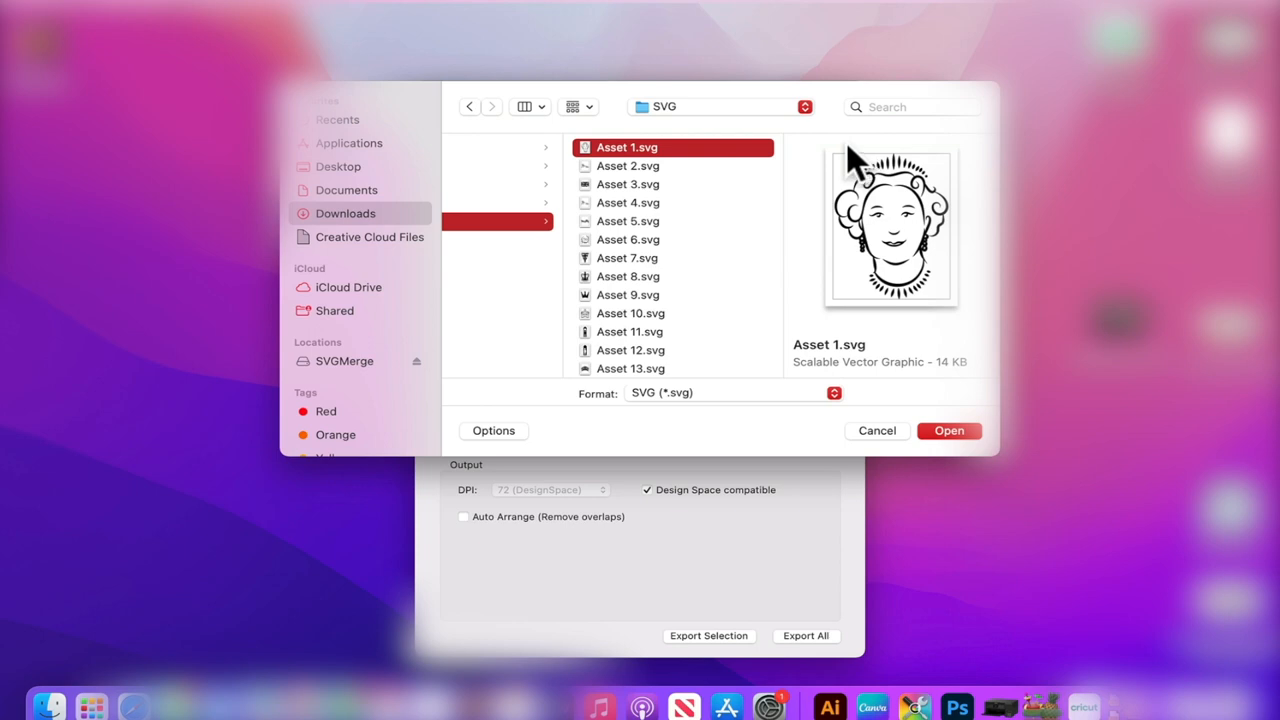
Preview Assets 2 and 4, select from Asset 2 through Asset 13, and scroll toward Asset 26.
left_click(628, 165)
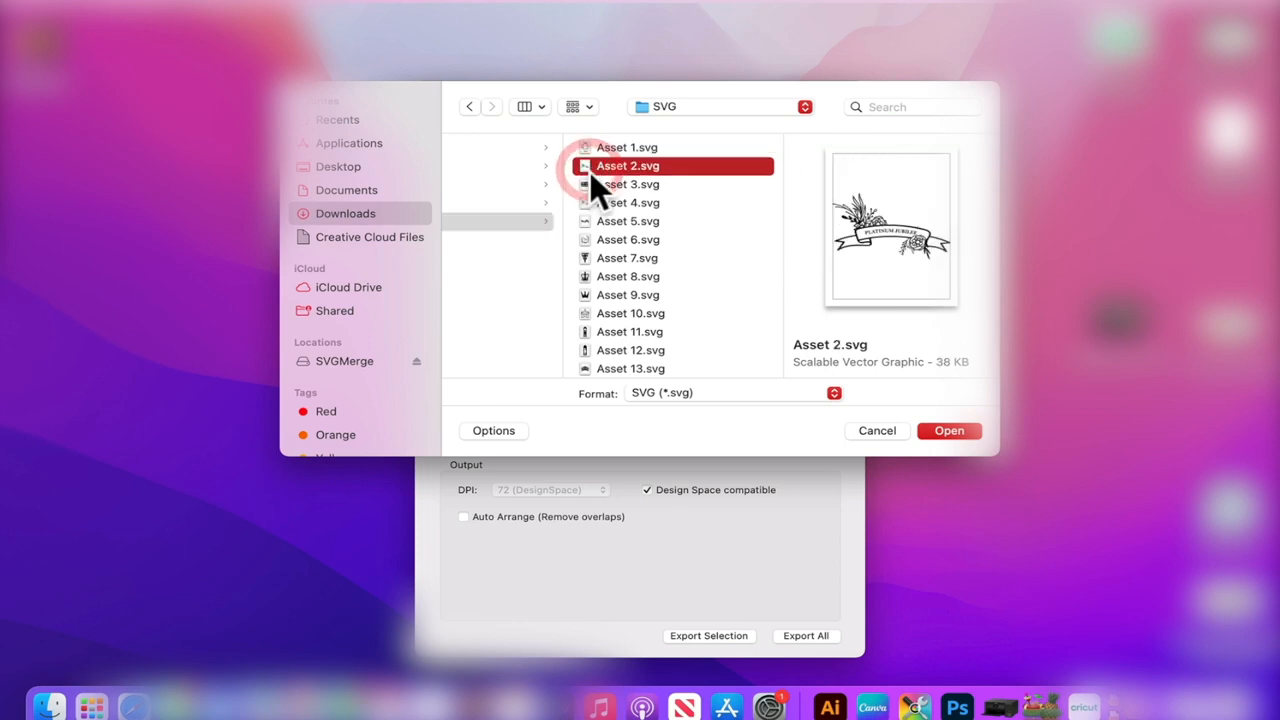
left_click(628, 202)
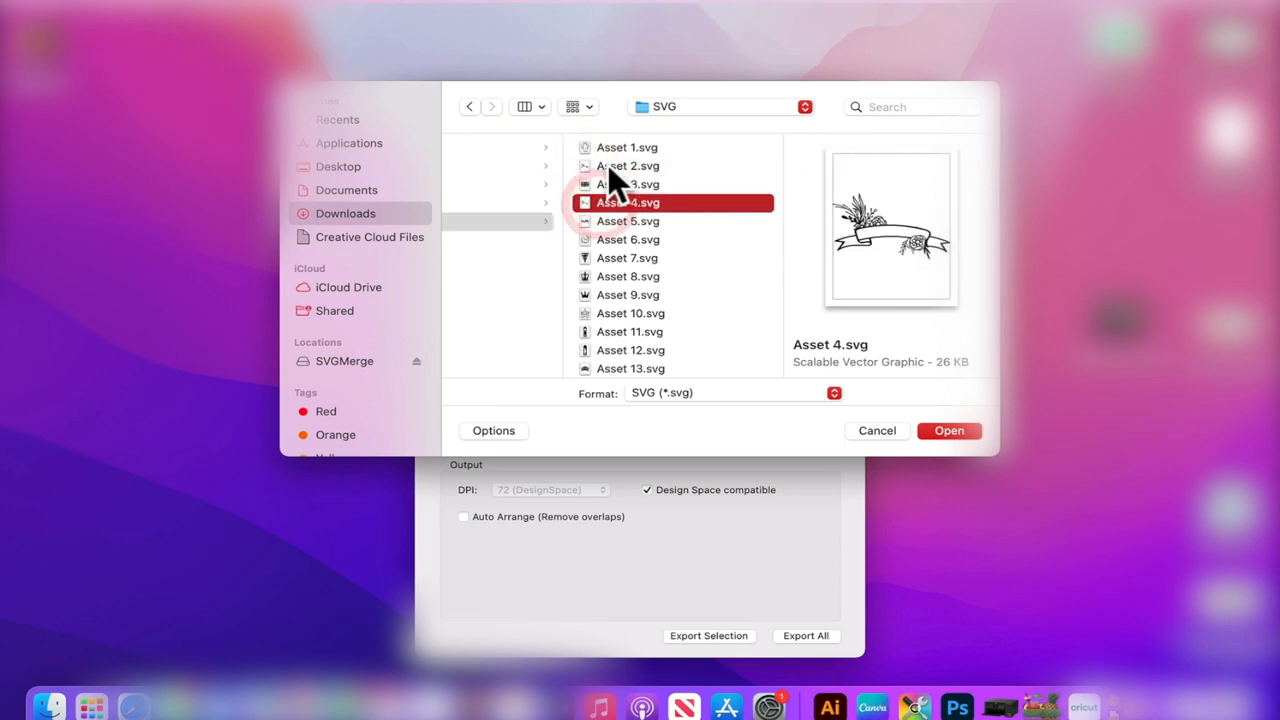
left_click(628, 165)
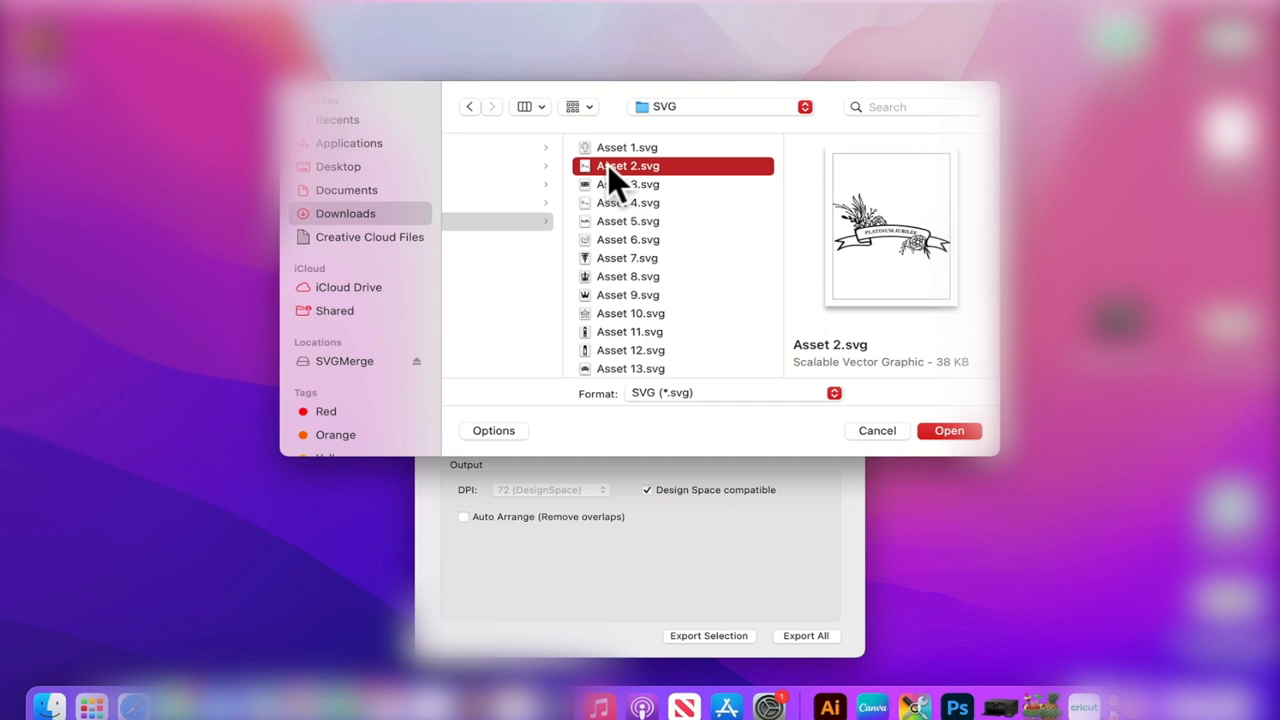
mouse_move(640, 185)
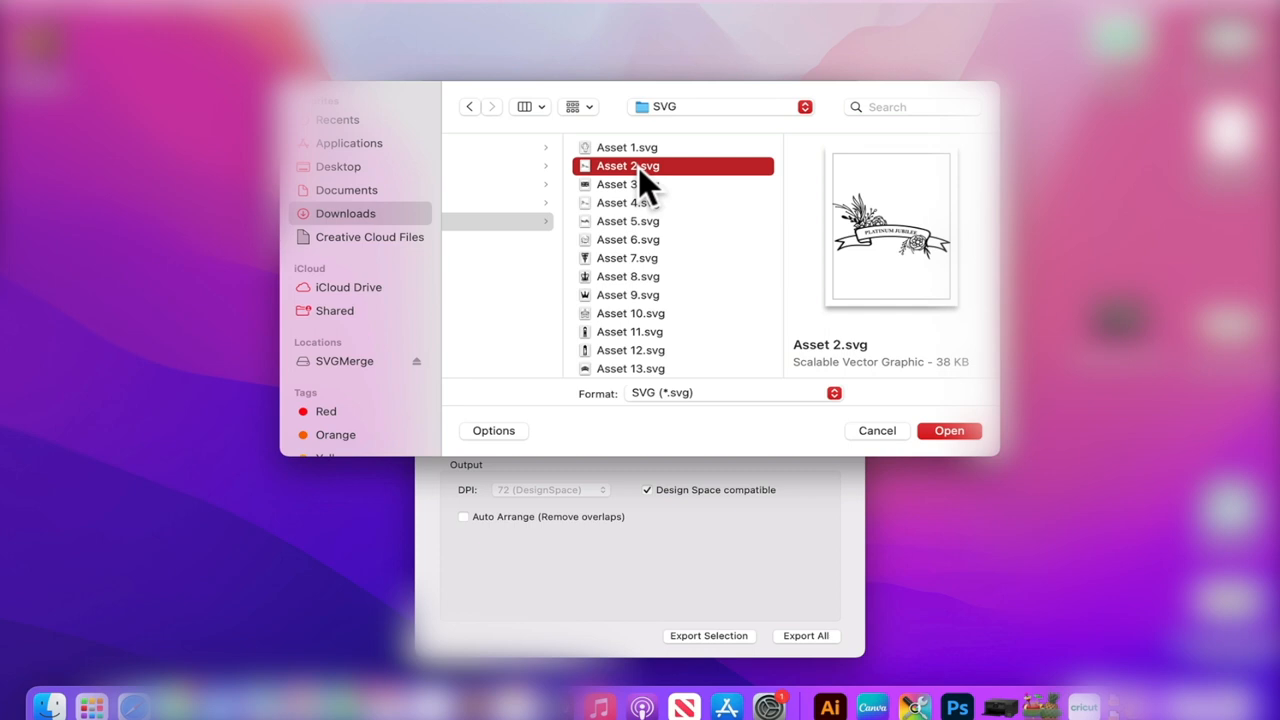
mouse_move(645, 210)
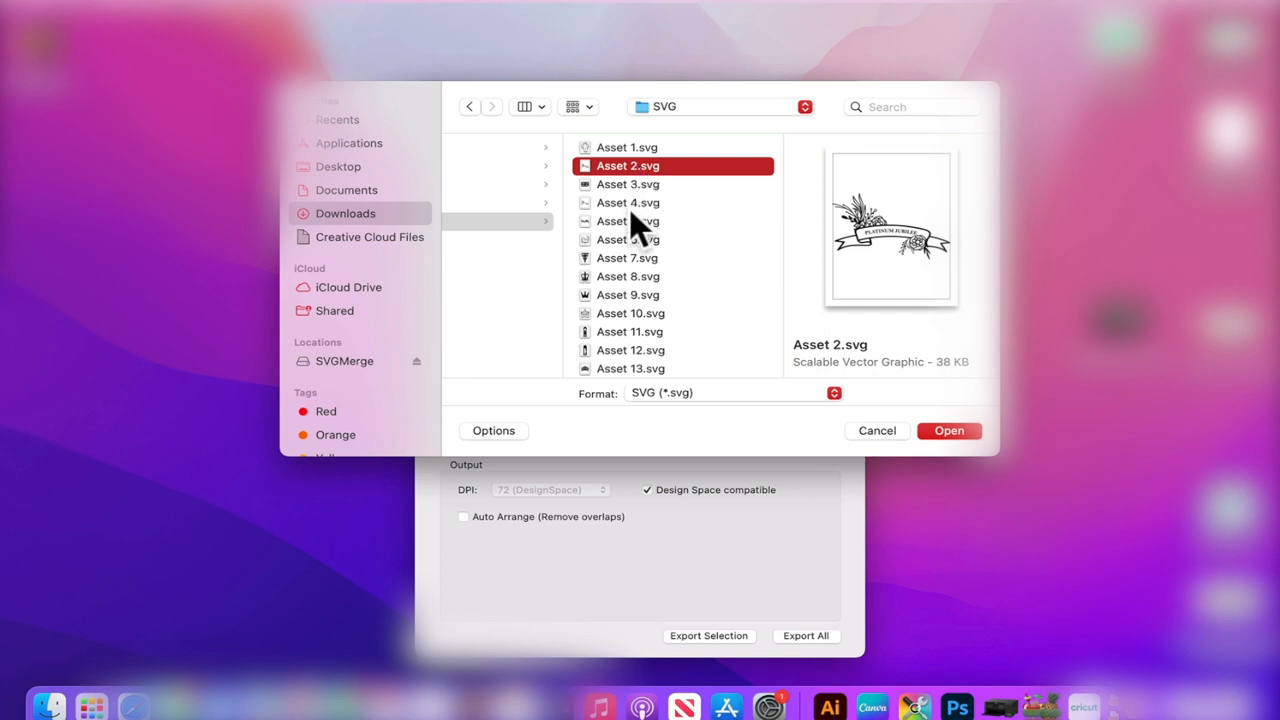
left_click(628, 221)
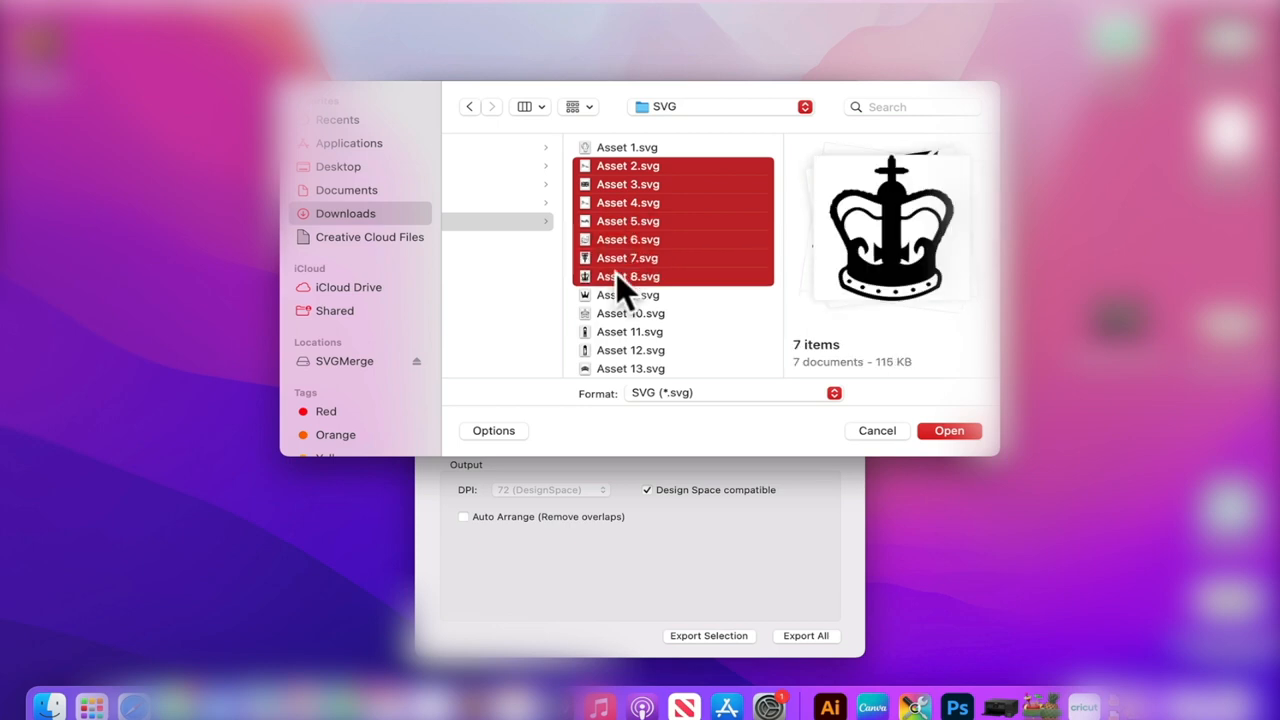
left_click(628, 294)
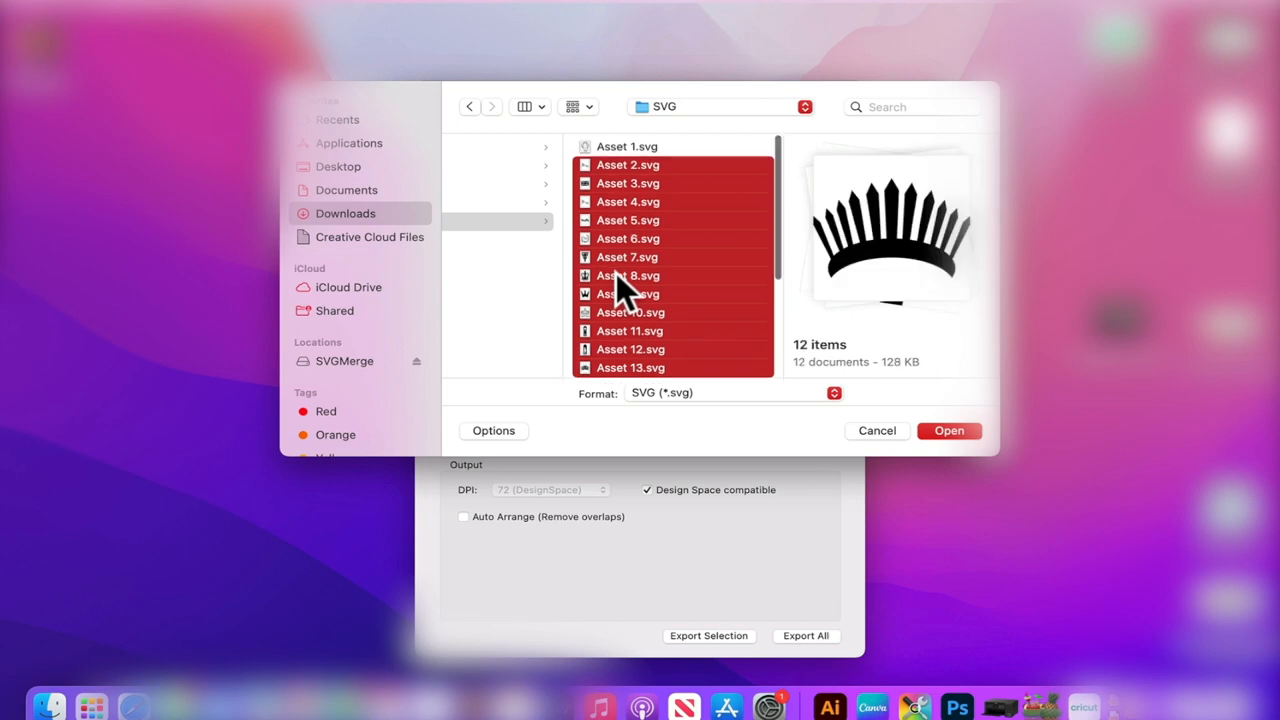
scroll("down", 3)
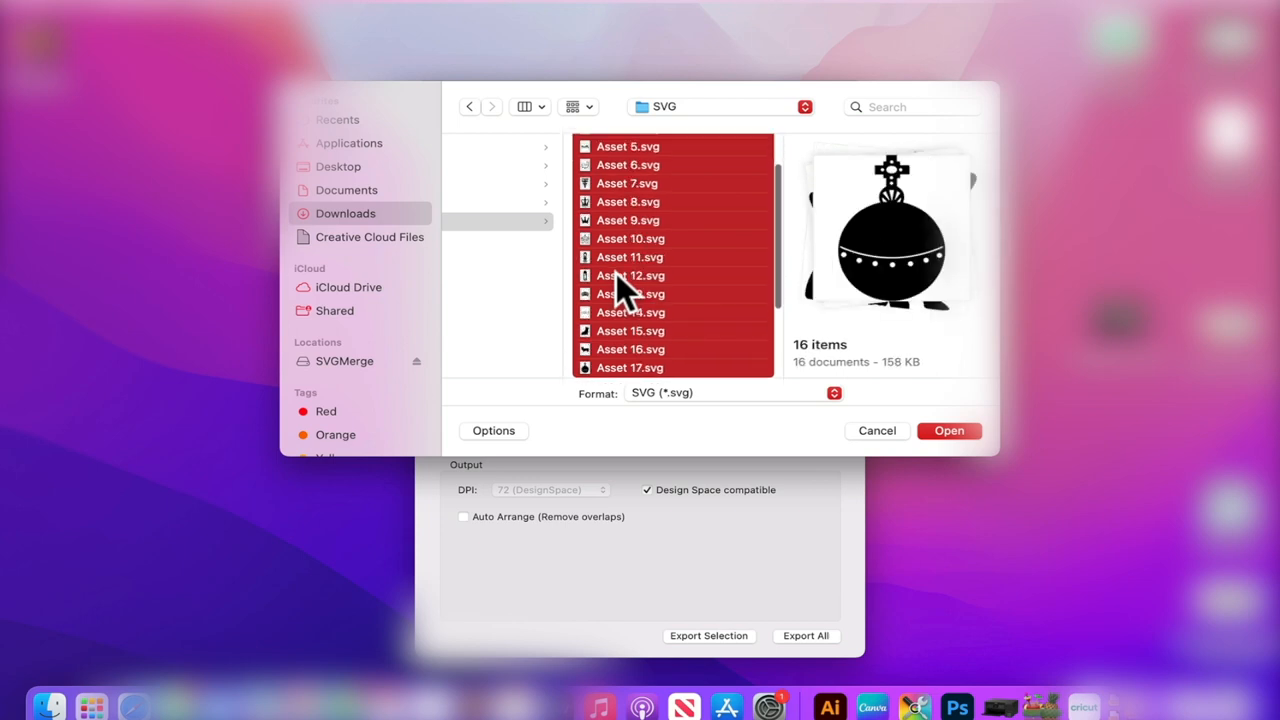
scroll("down", 3)
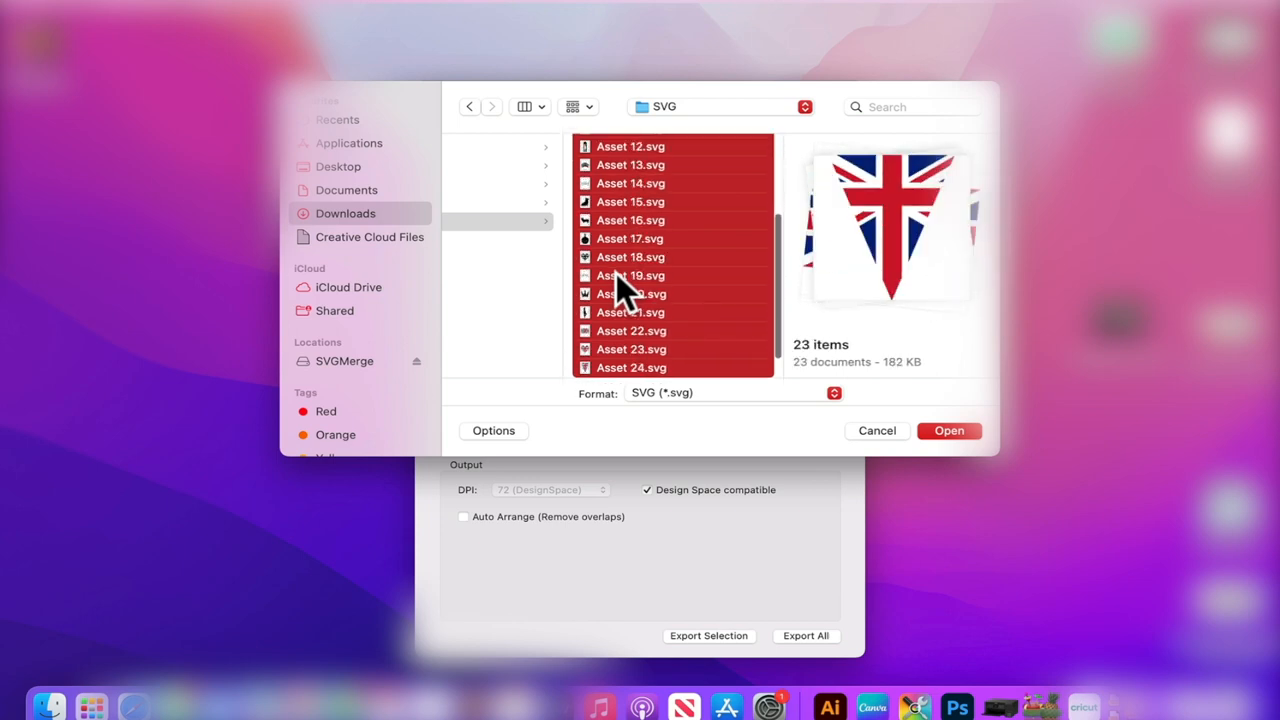
scroll("down", 3)
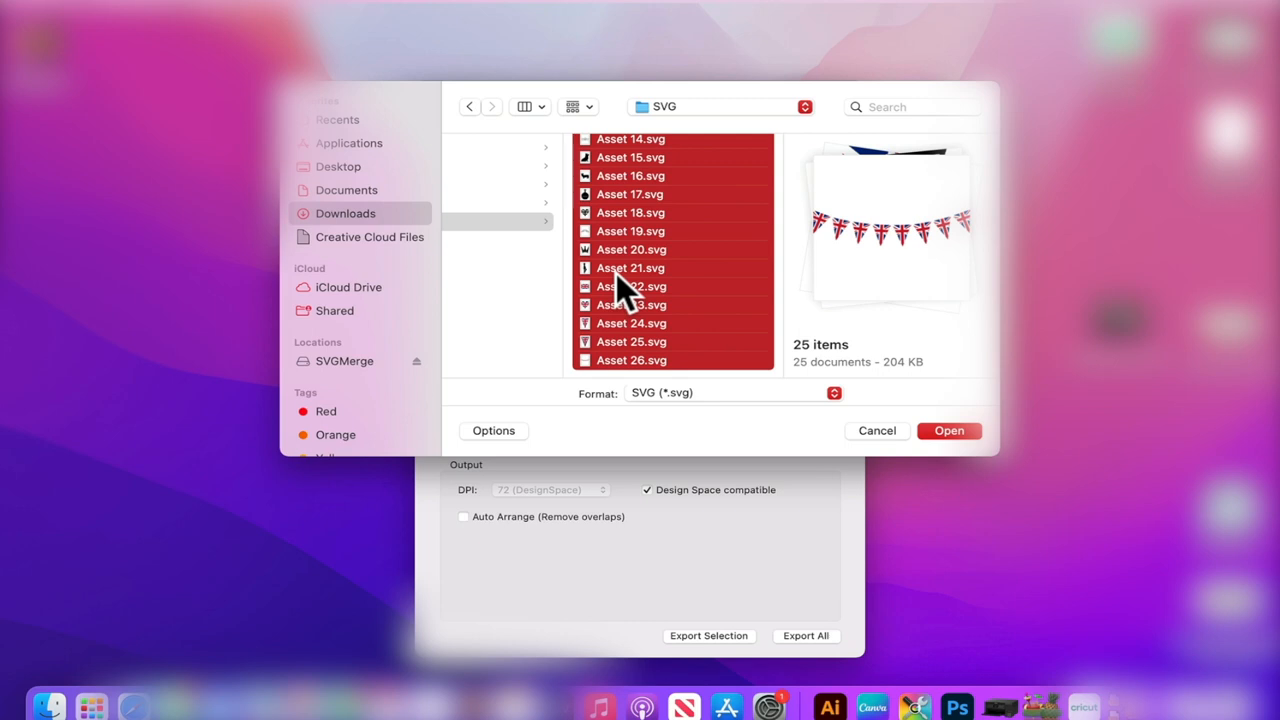
mouse_move(948, 430)
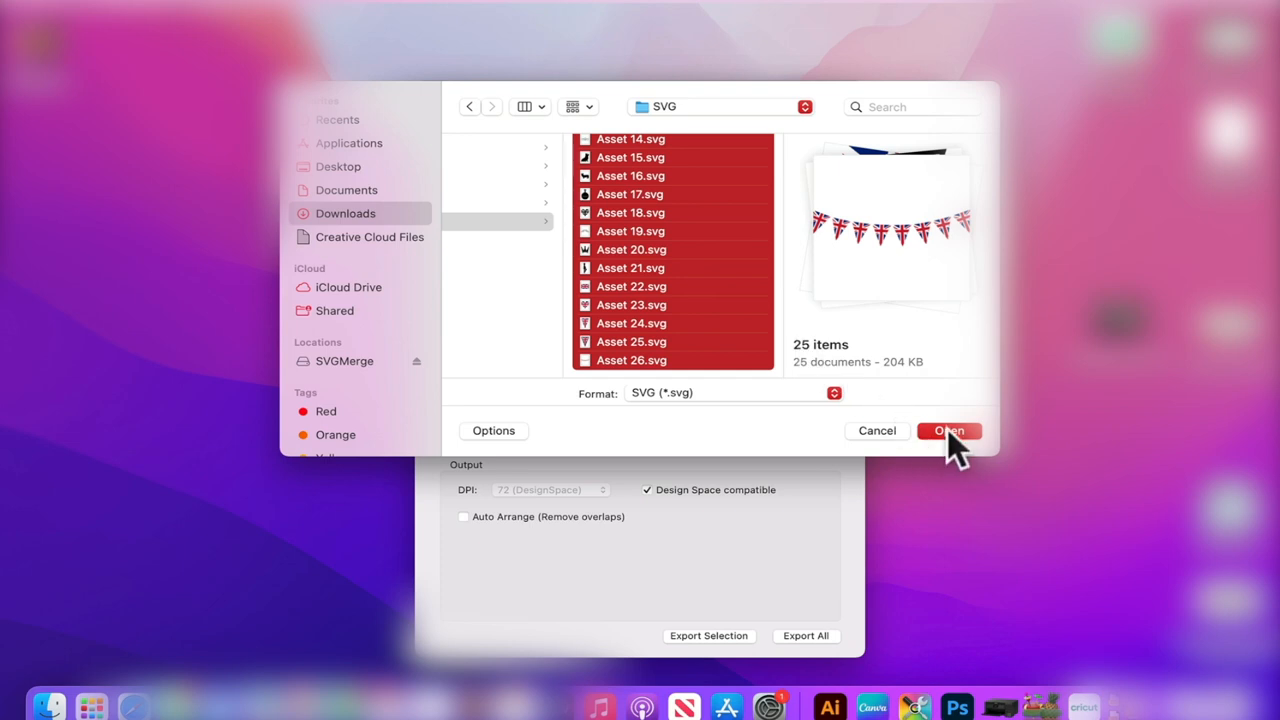
Confirm the 25 selected Jubilee SVGs, starting at Asset 2.svg, into the input list.
left_click(948, 430)
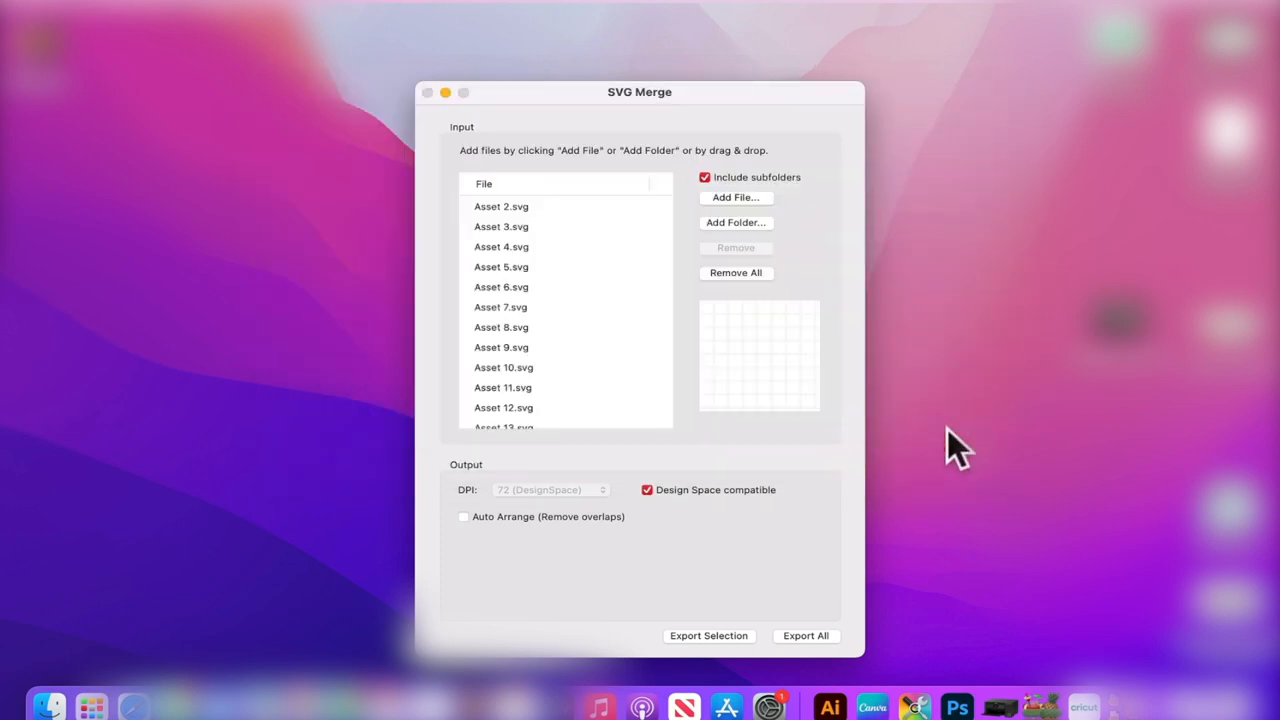
mouse_move(610, 415)
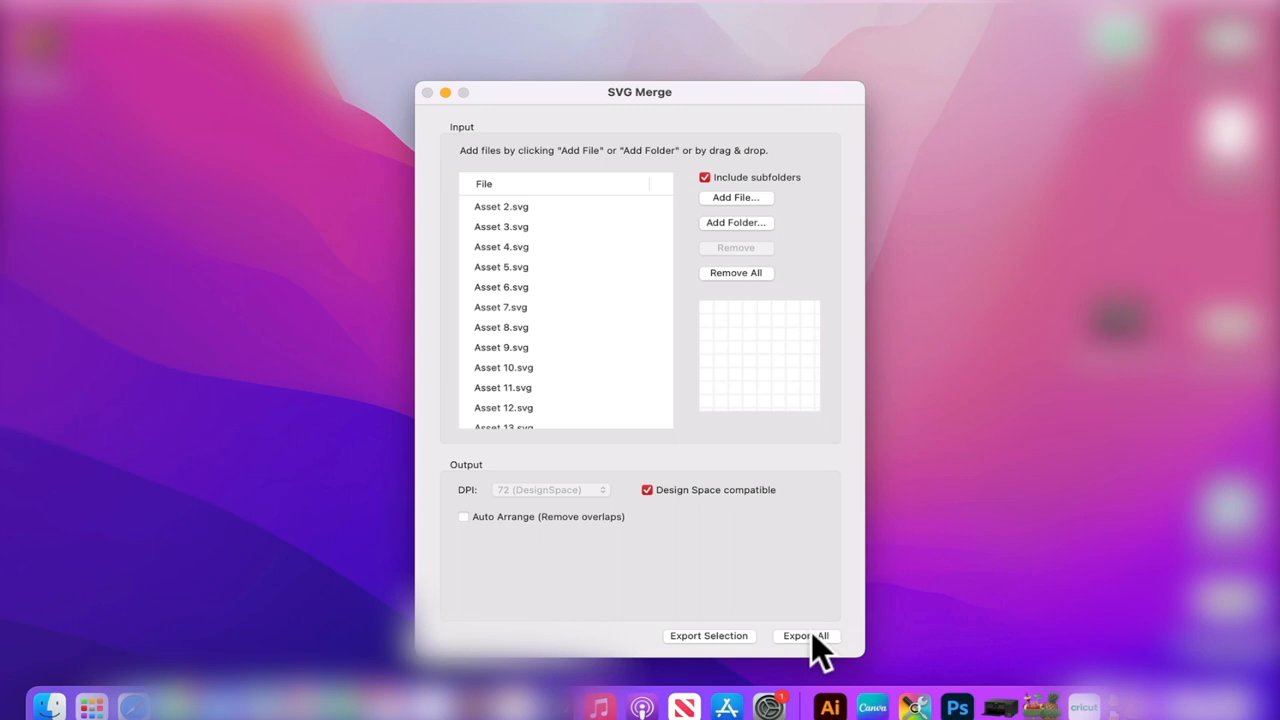
Merge the listed SVGs into jubilee.svg in Documents and dismiss the export completed alert.
left_click(805, 635)
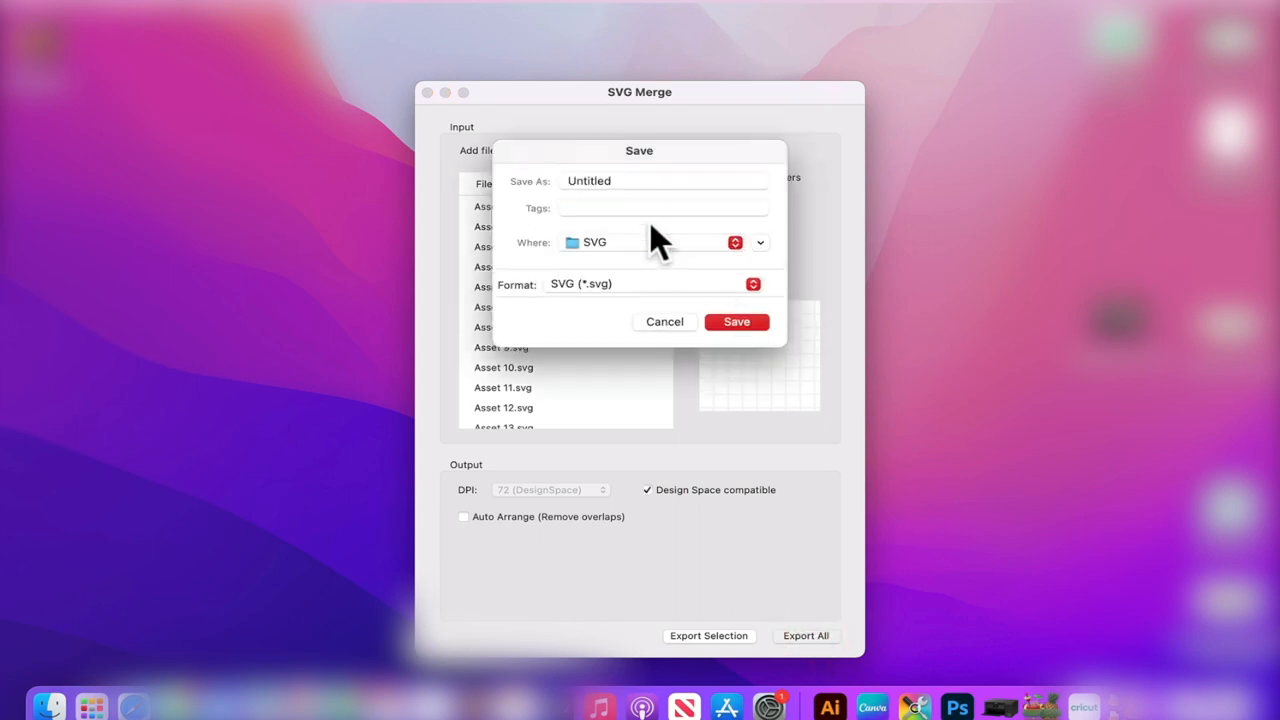
left_click(663, 181)
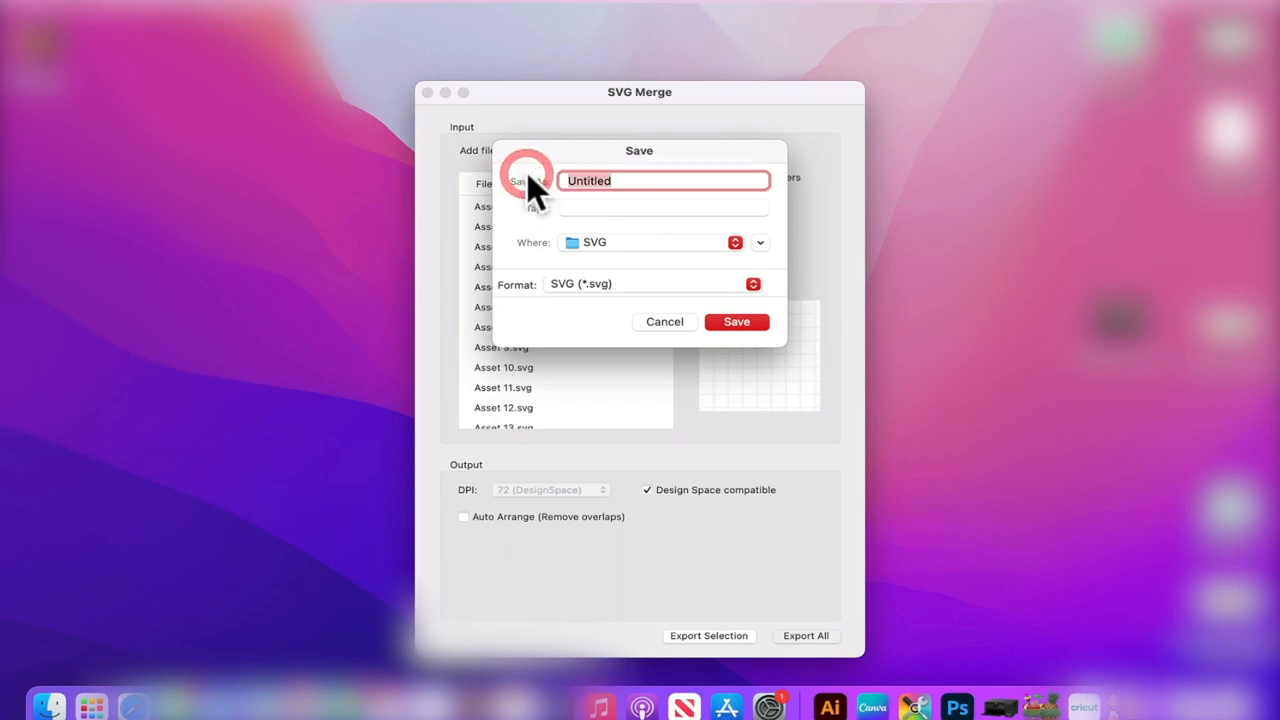
type("jubilee")
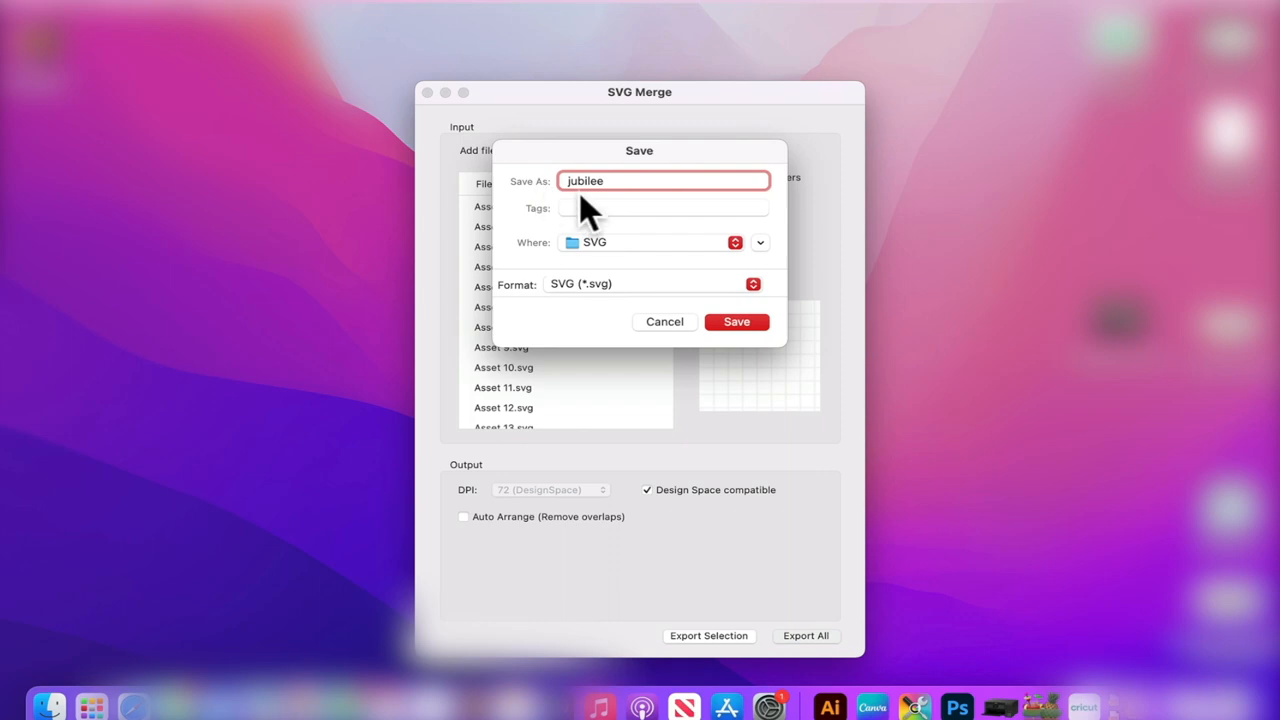
left_click(650, 242)
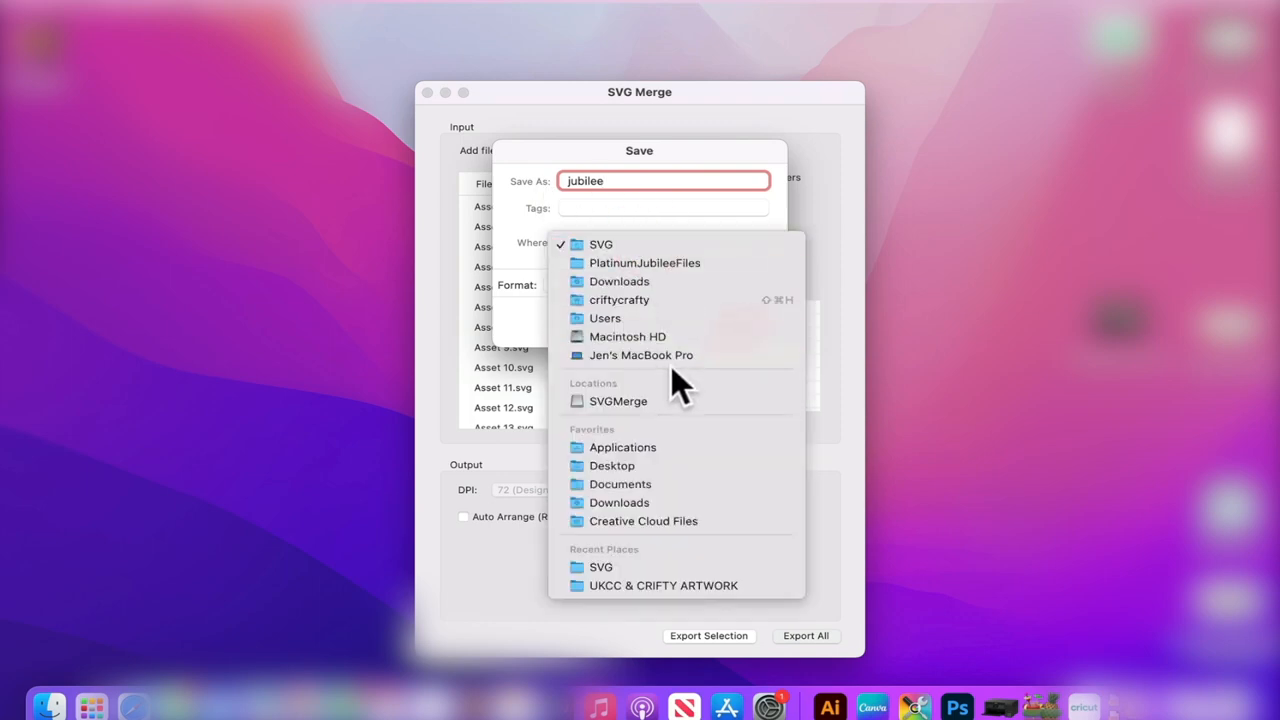
left_click(620, 484)
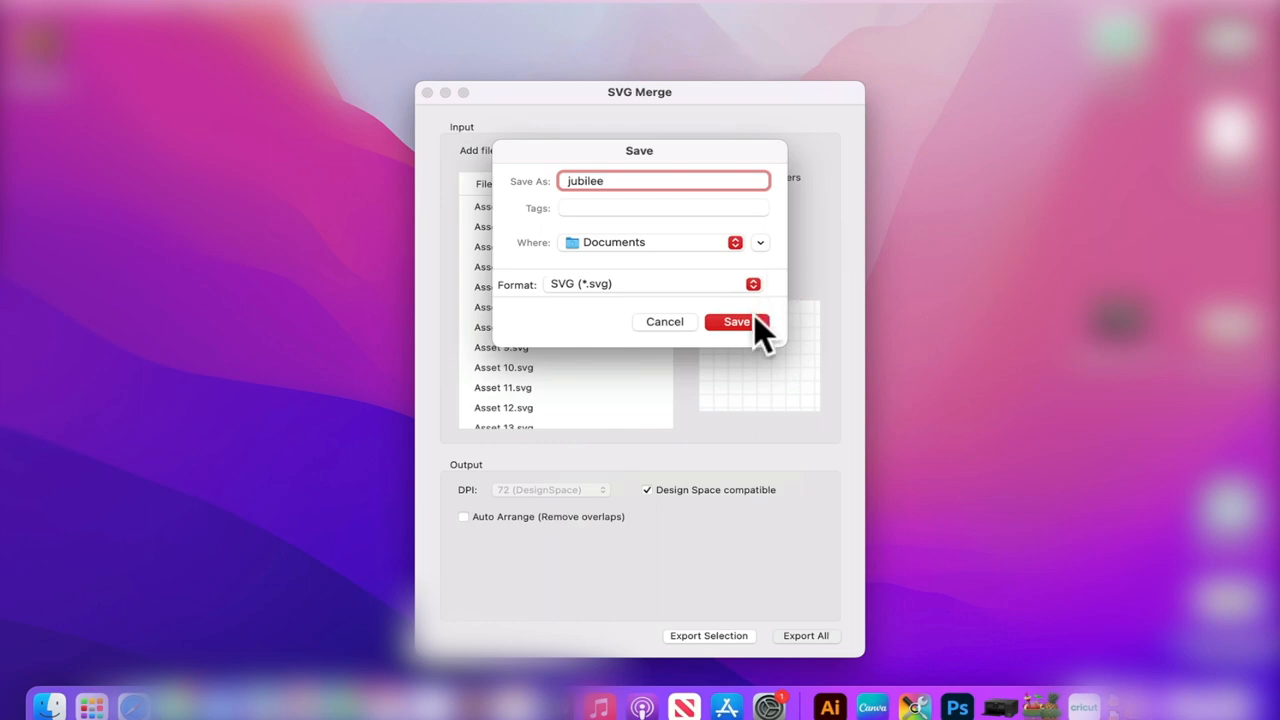
left_click(736, 321)
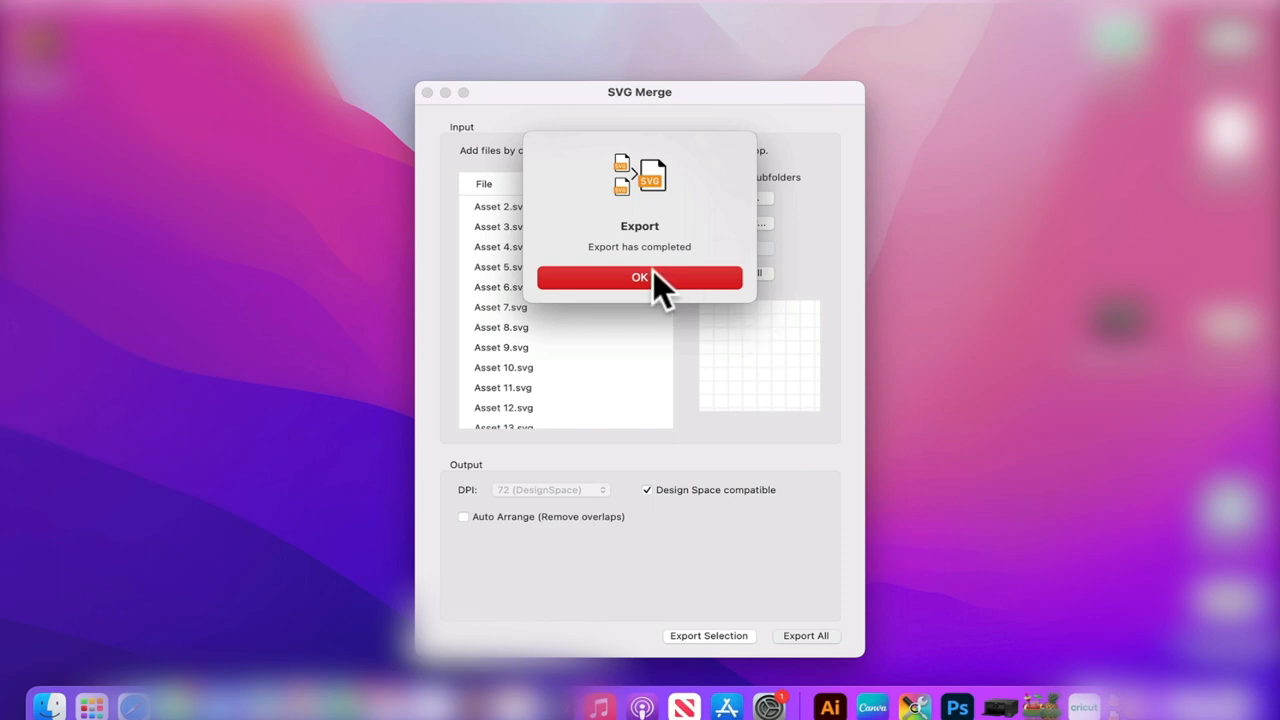
left_click(639, 277)
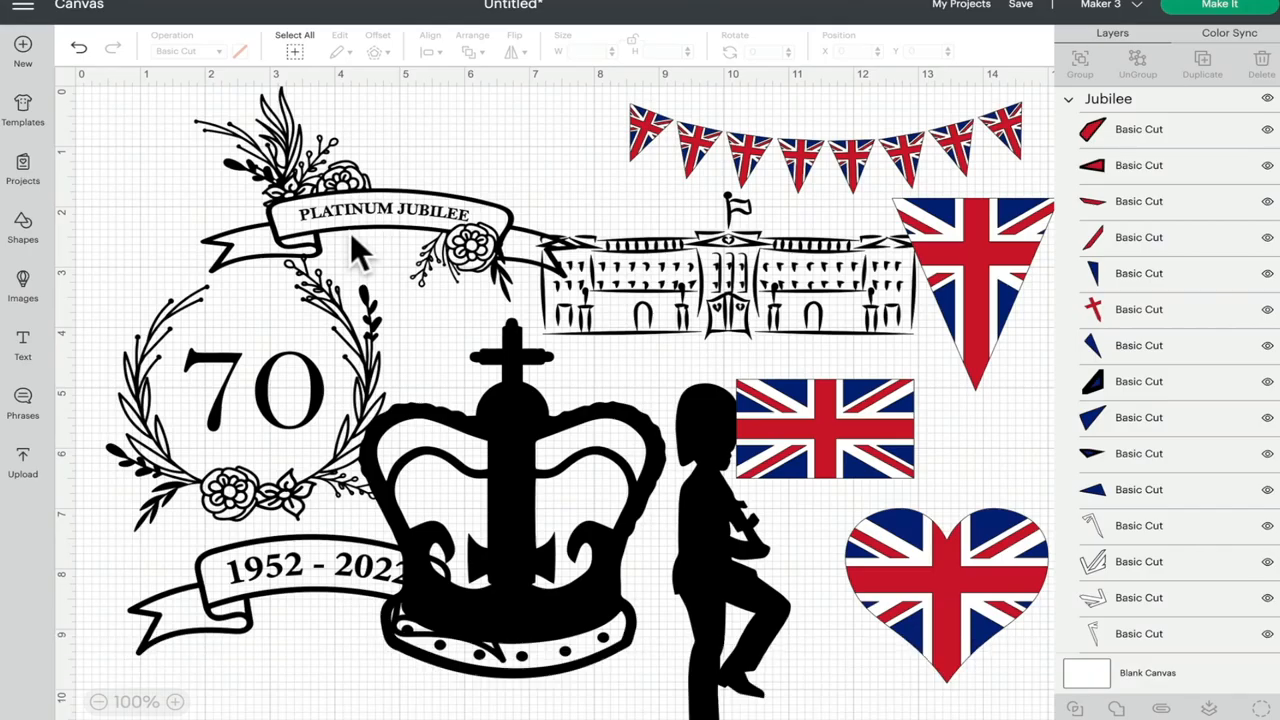
Upload the banner Asset 2.svg from the Downloads Jubilee SVG folder to Design Space.
left_click_drag(120, 98, 843, 525)
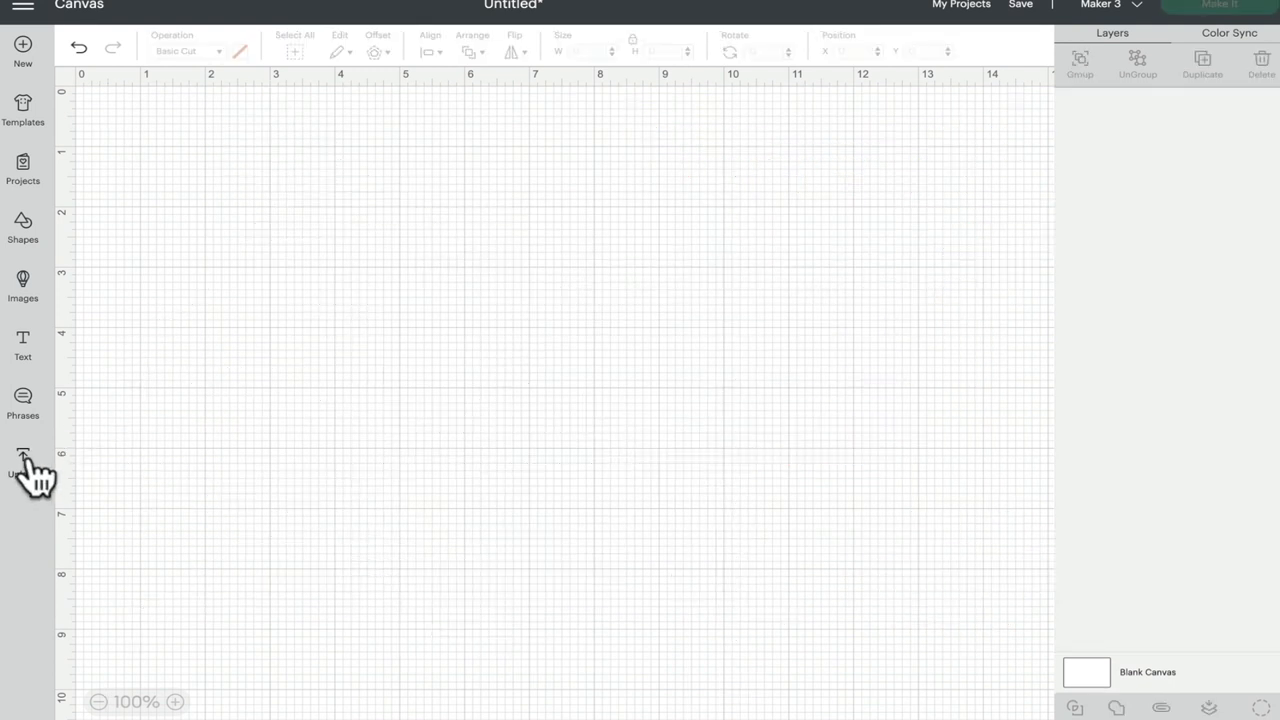
left_click(22, 463)
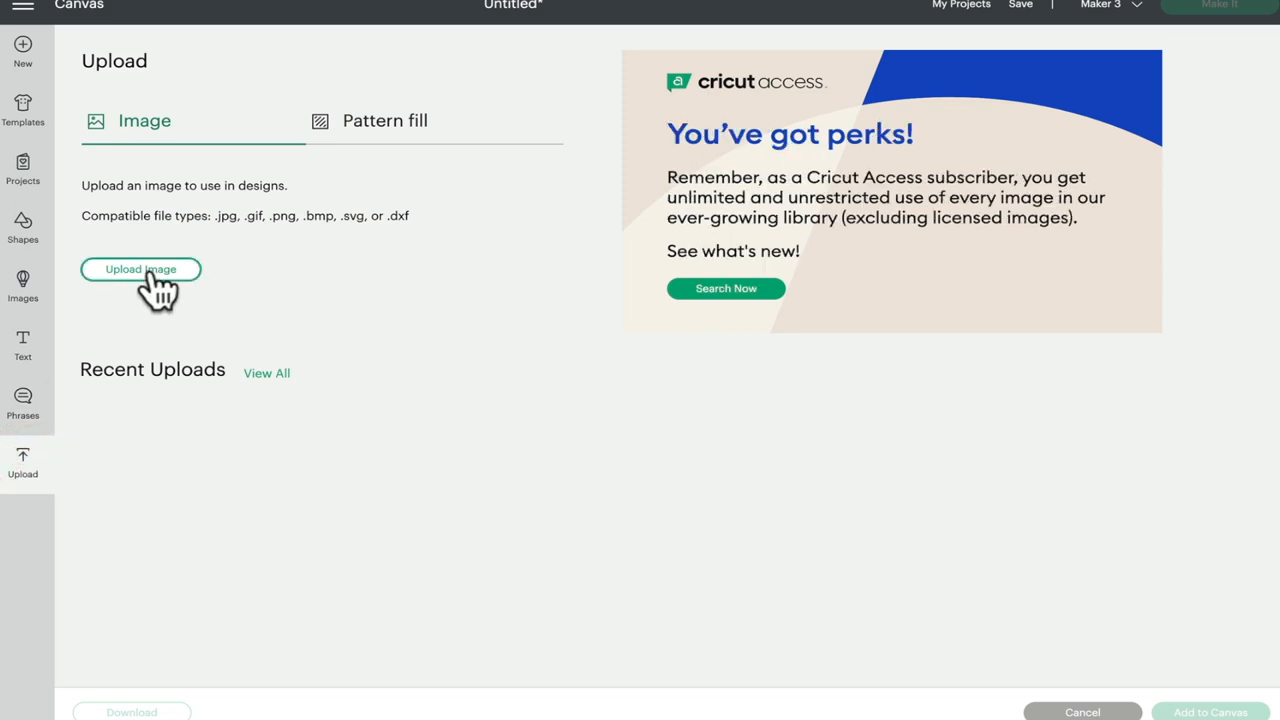
left_click(140, 269)
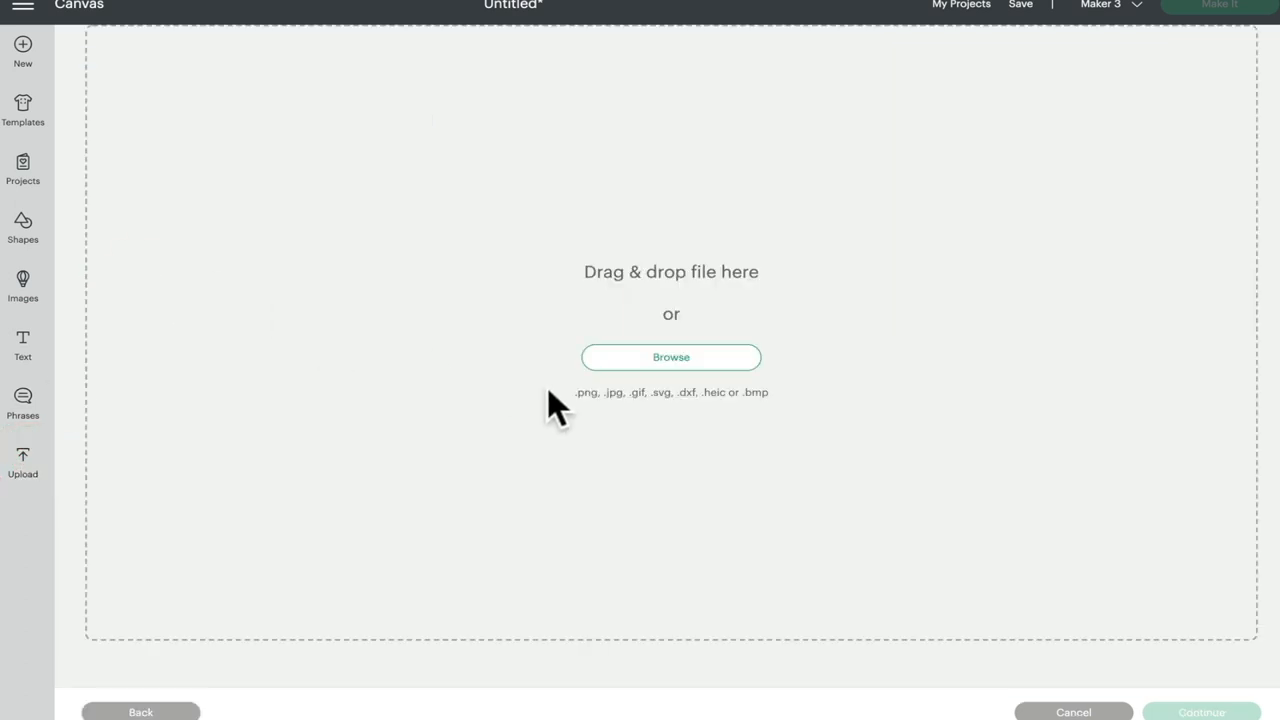
left_click(671, 357)
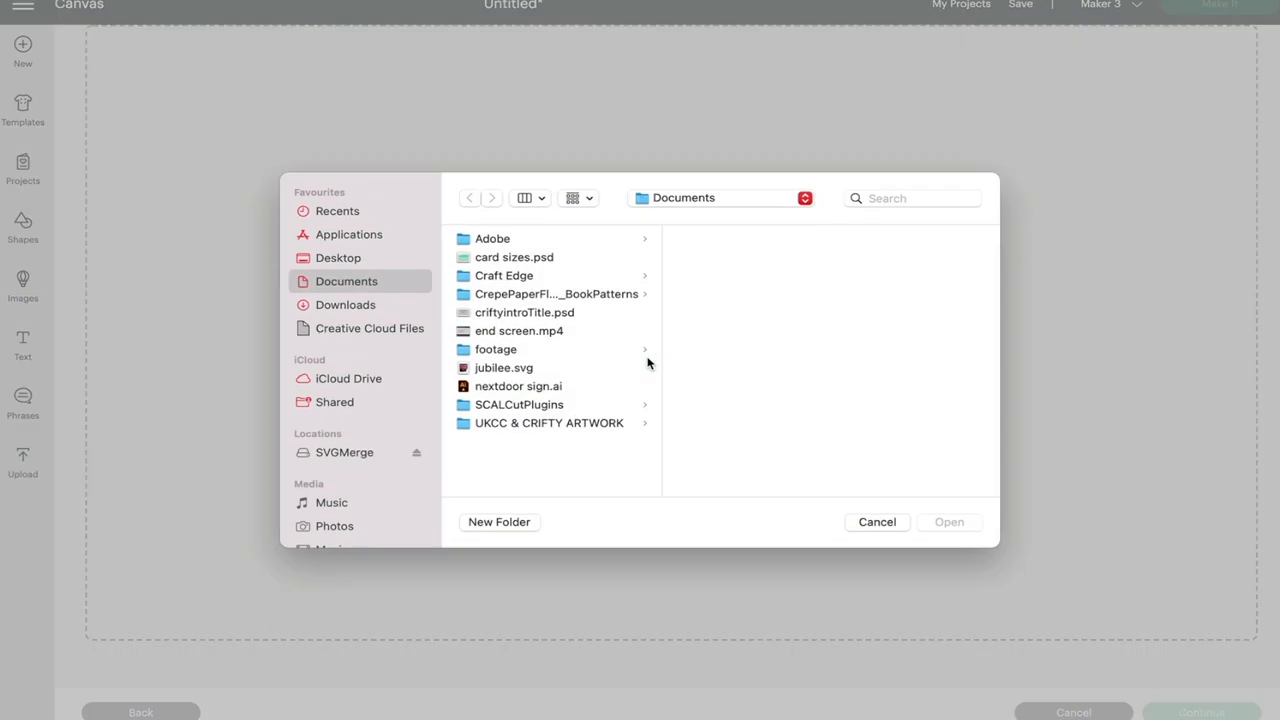
mouse_move(400, 315)
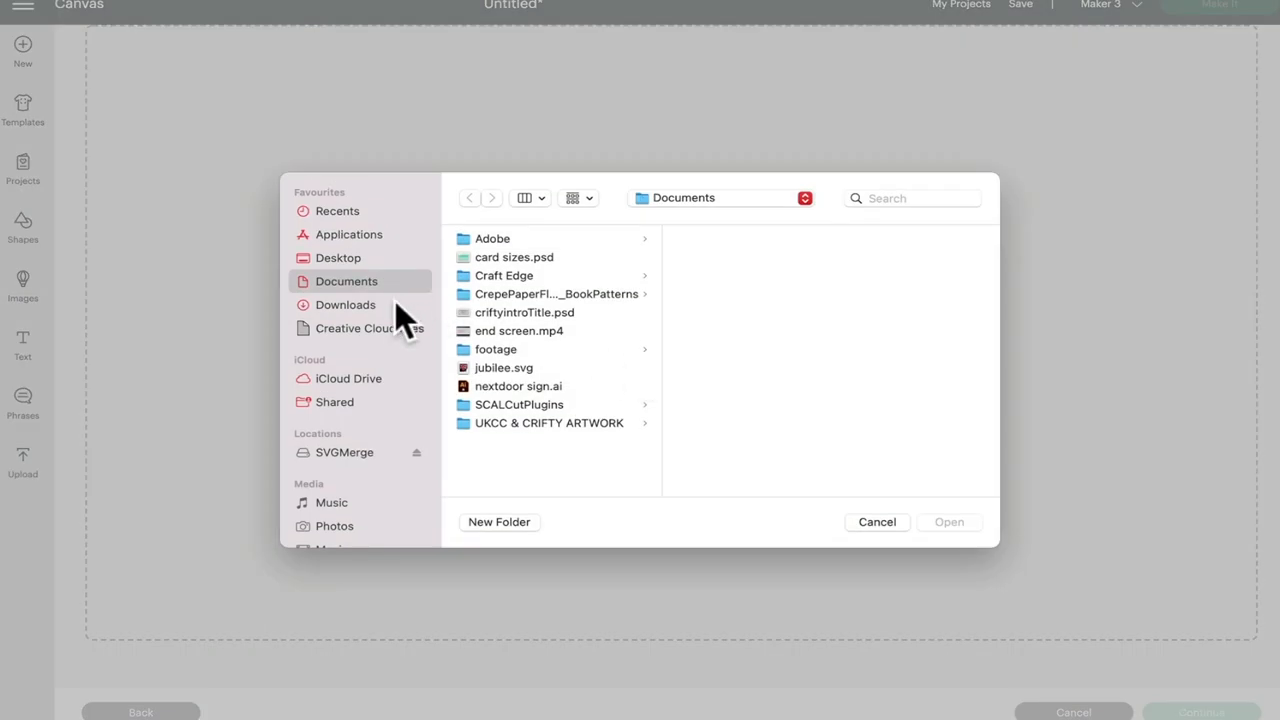
left_click(345, 305)
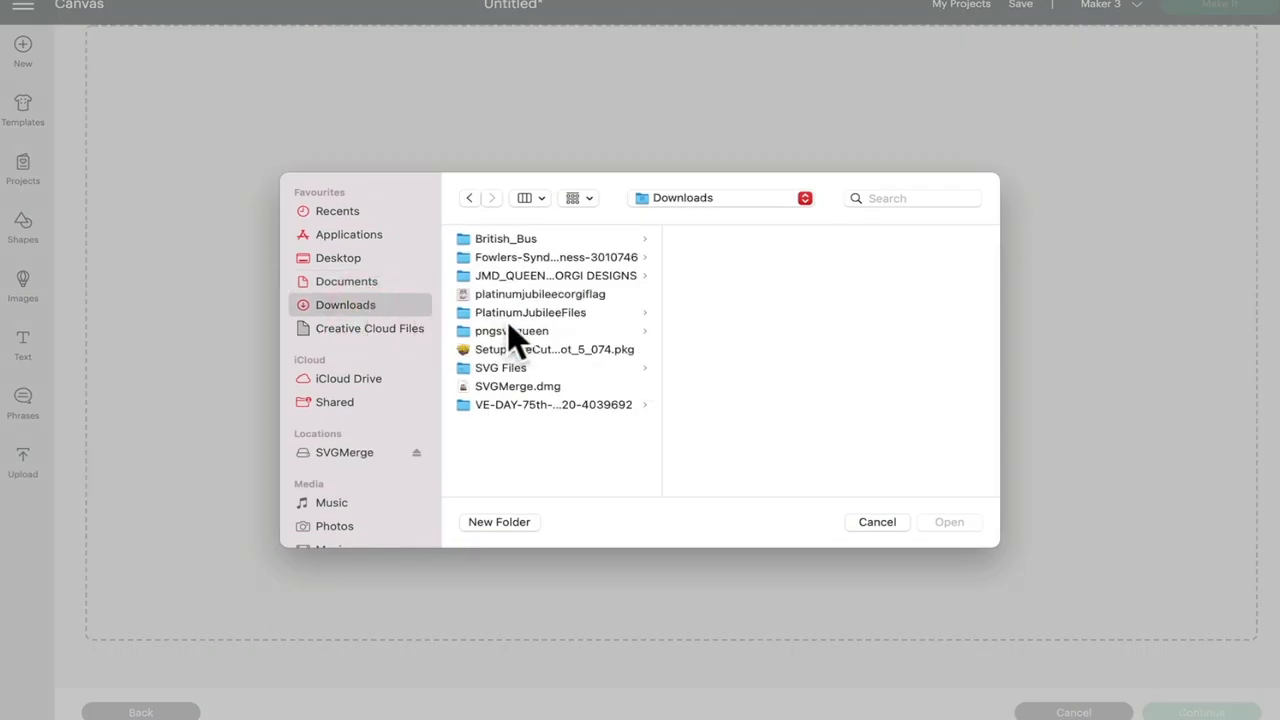
left_click(530, 312)
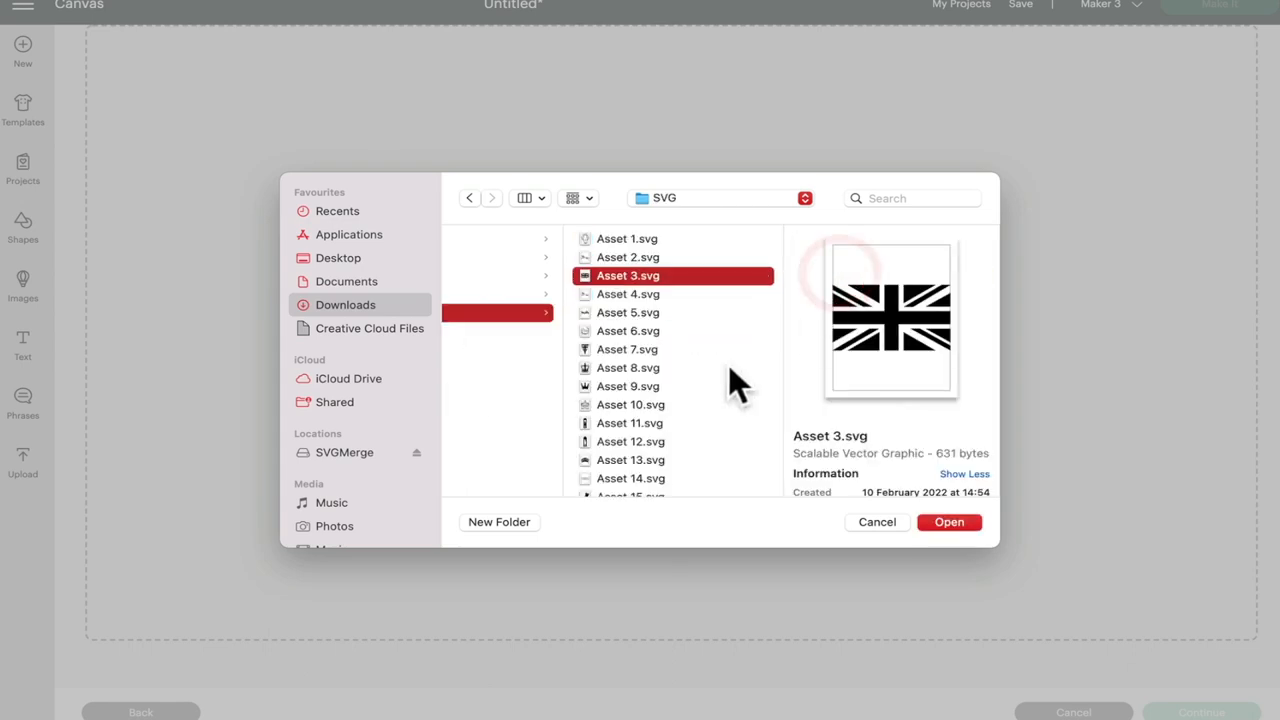
left_click(628, 257)
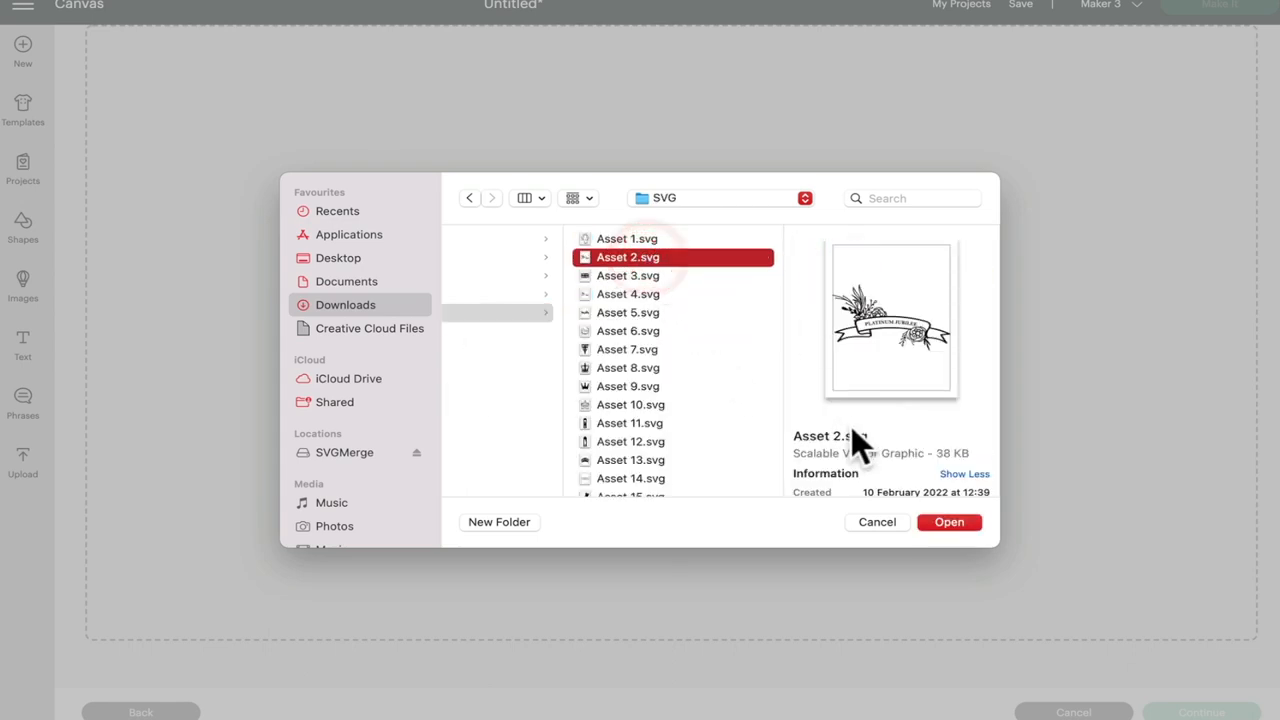
left_click(948, 521)
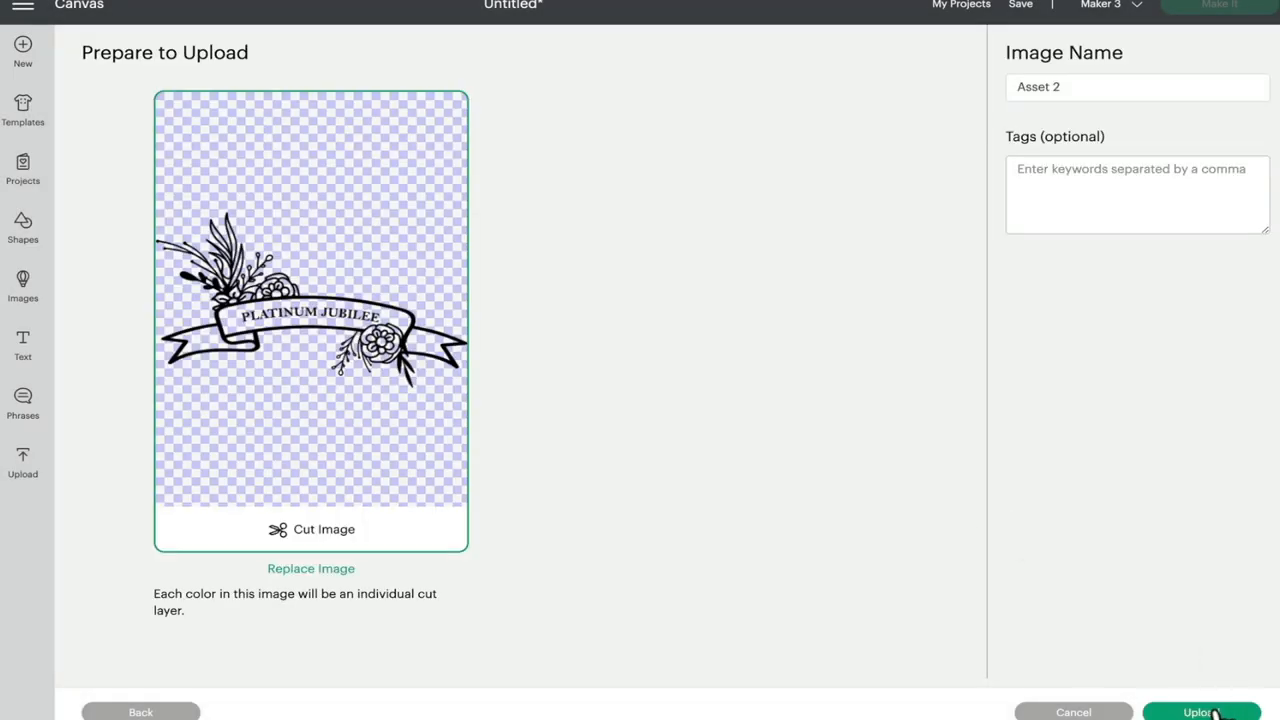
left_click(1199, 712)
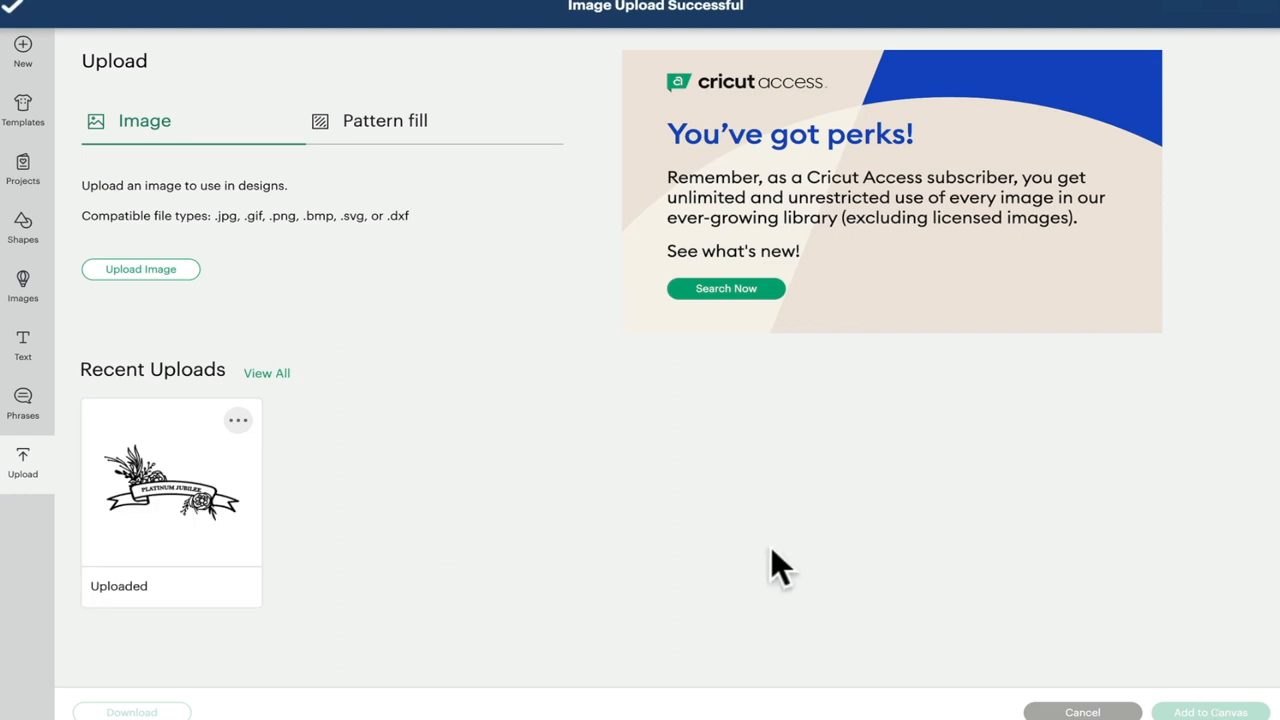
mouse_move(141, 269)
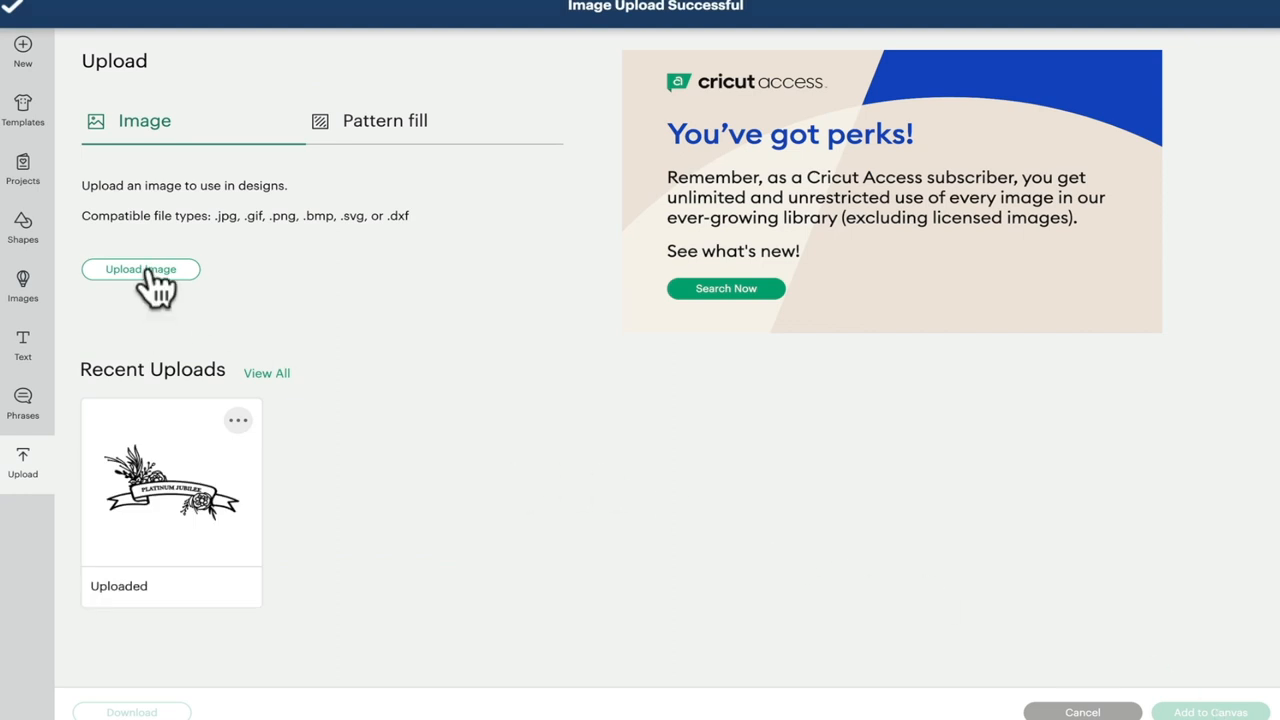
Upload jubilee.svg from Documents with the tag 'jubile', then select its thumbnail.
left_click(140, 269)
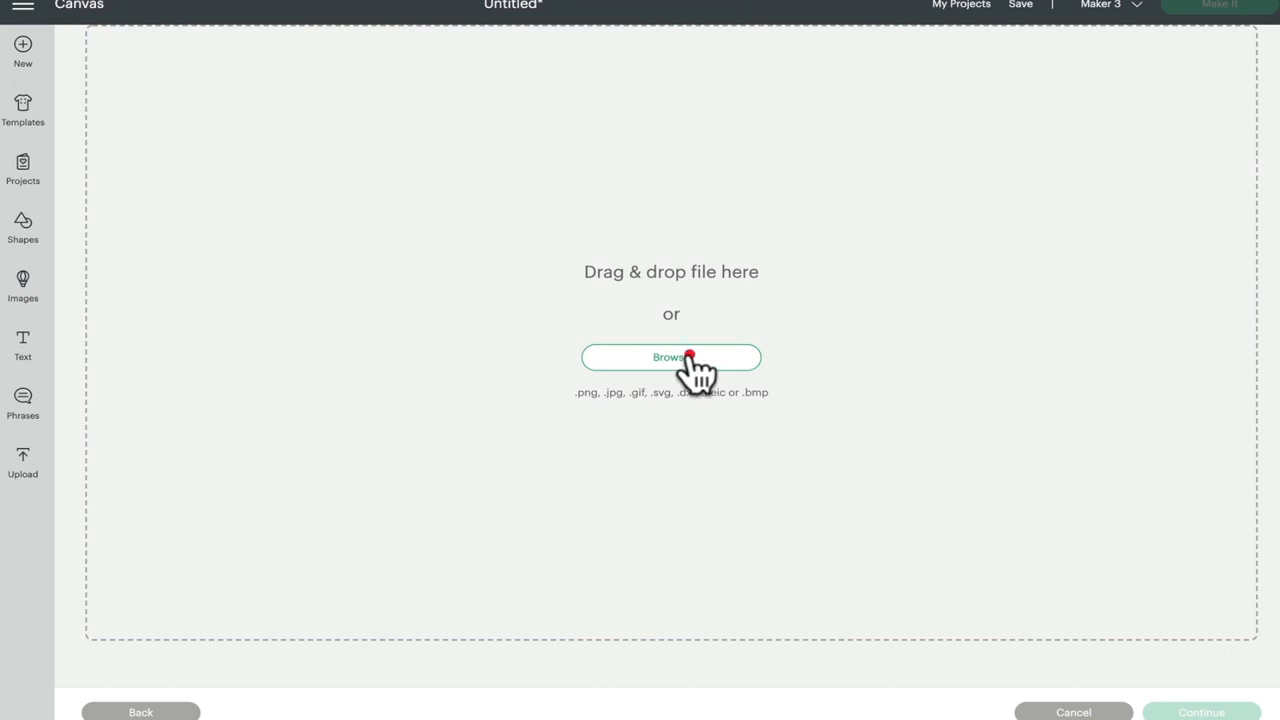
left_click(671, 357)
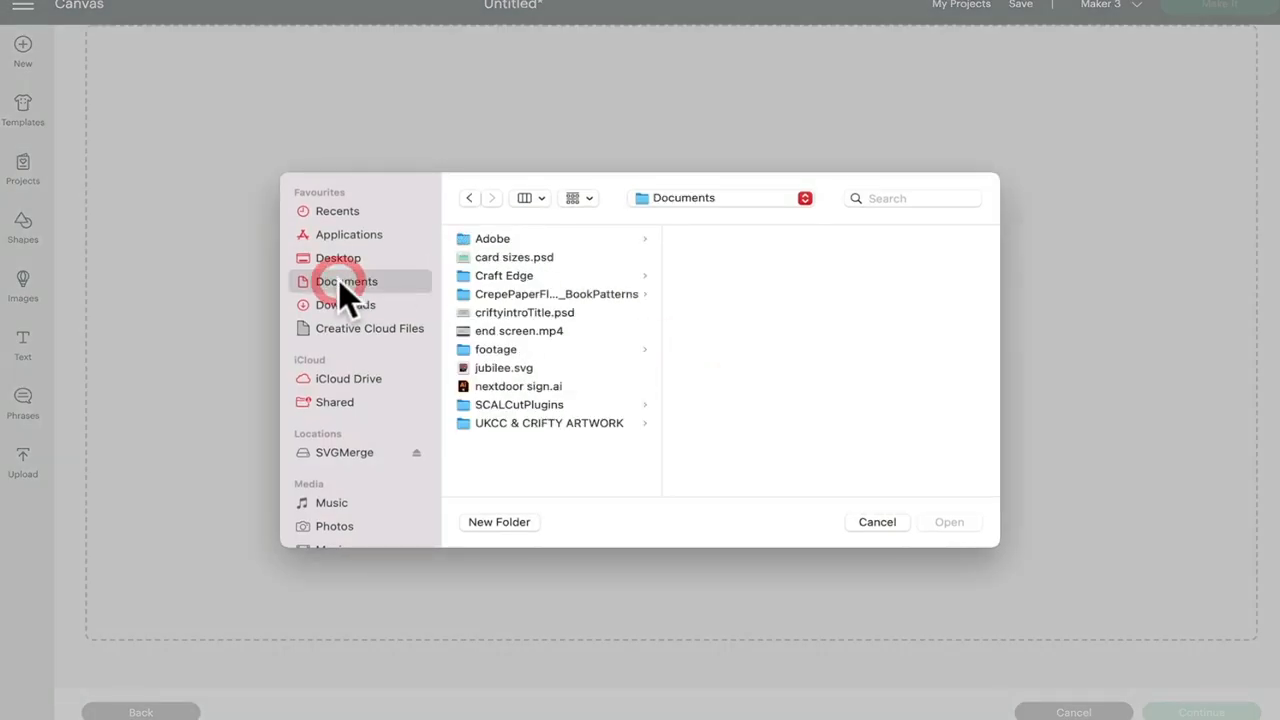
left_click(500, 367)
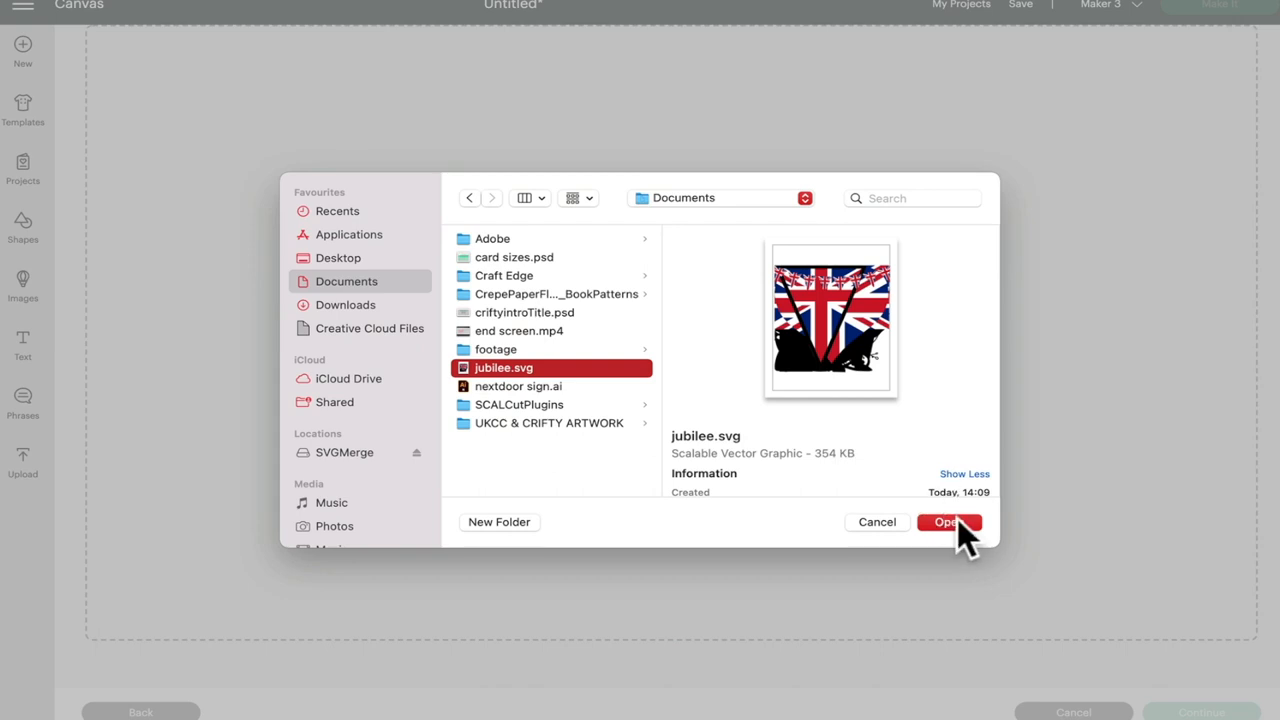
left_click(949, 522)
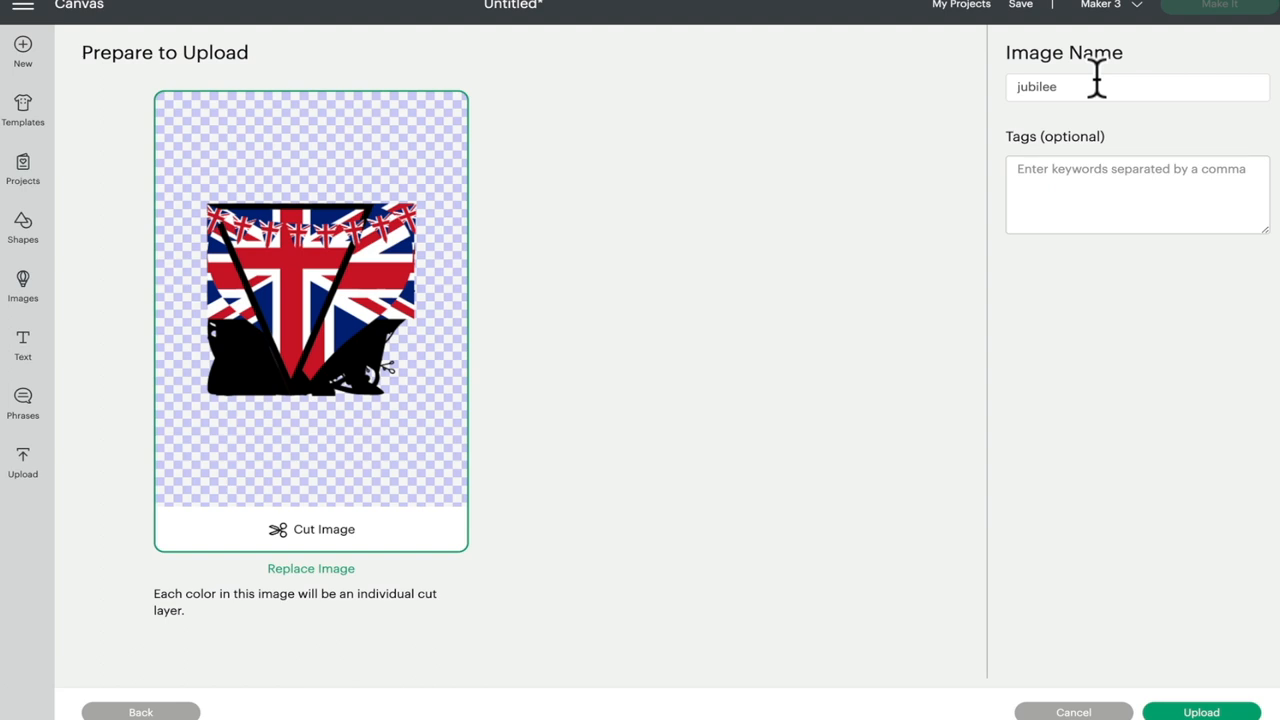
mouse_move(1095, 85)
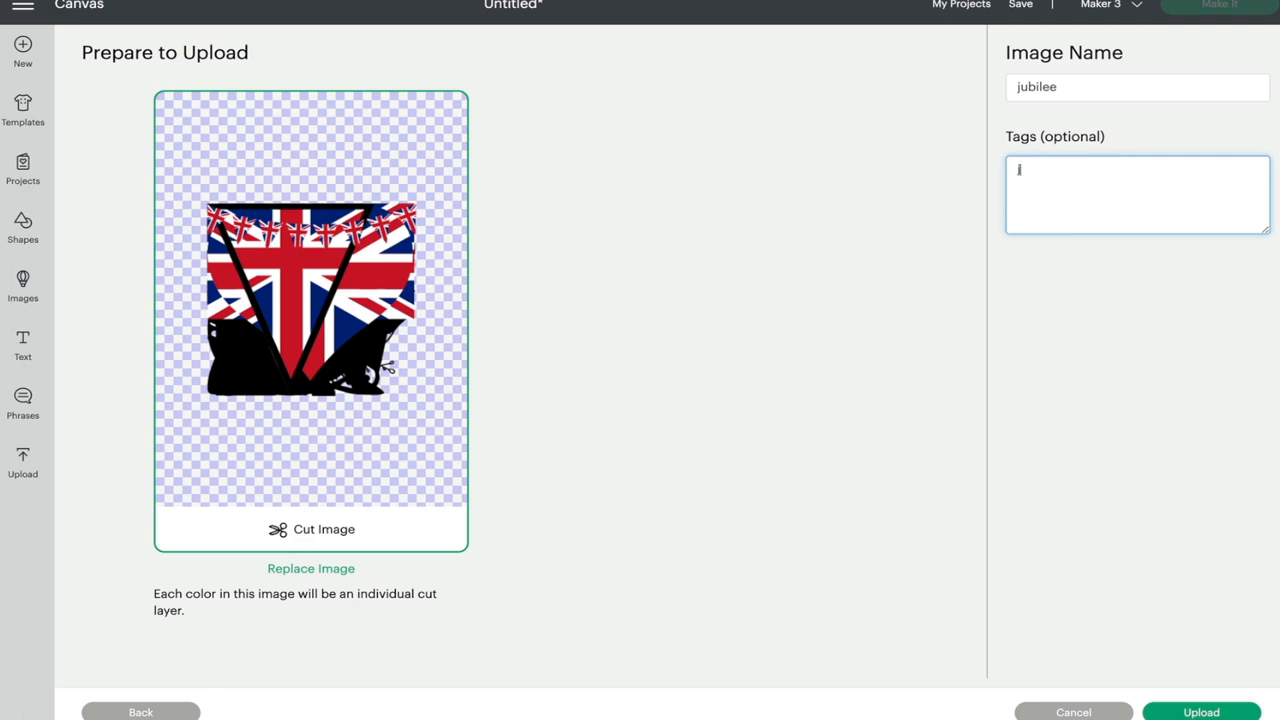
type("jubile")
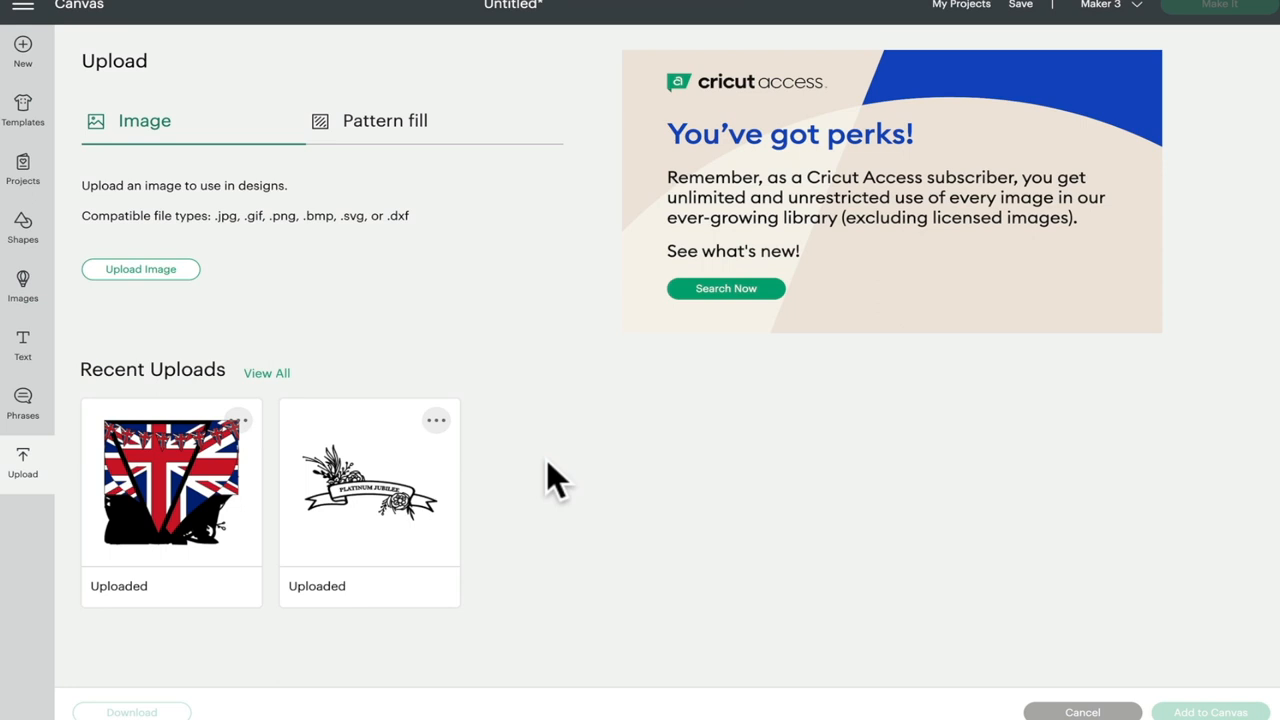
mouse_move(175, 485)
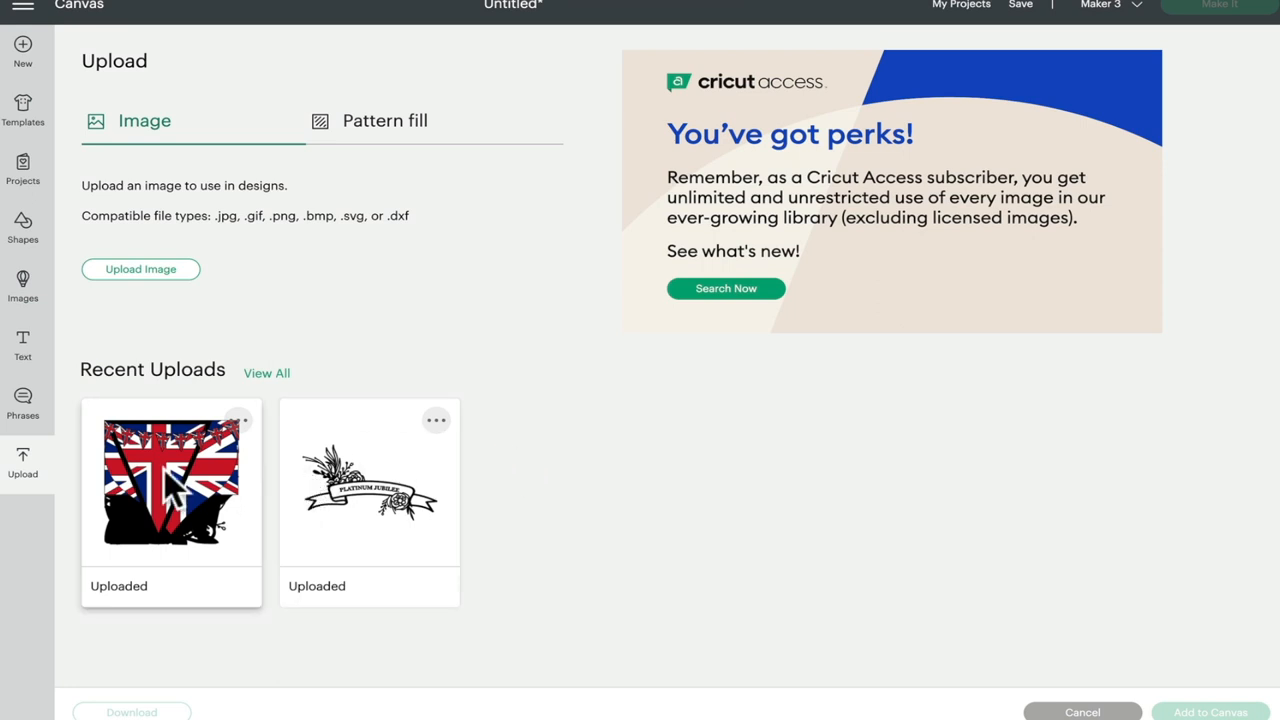
left_click(170, 484)
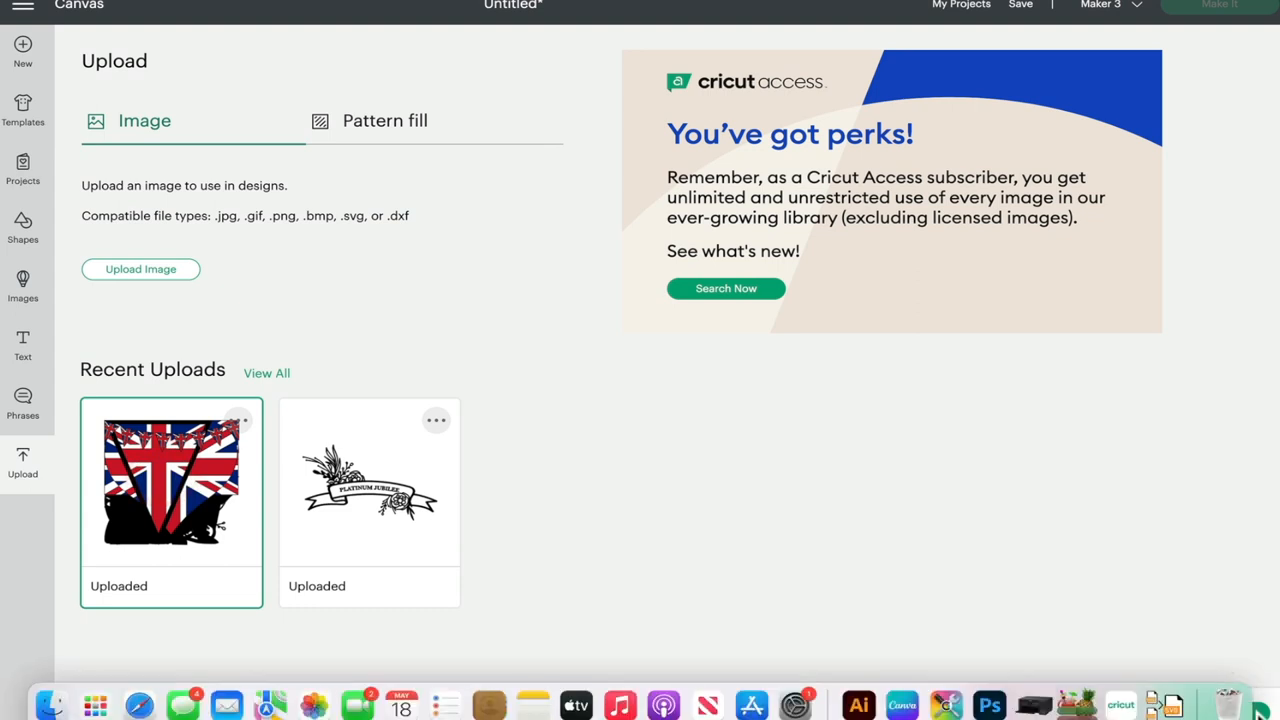
Place the jubilee upload on the canvas and enter a width of 6.
double_click(170, 483)
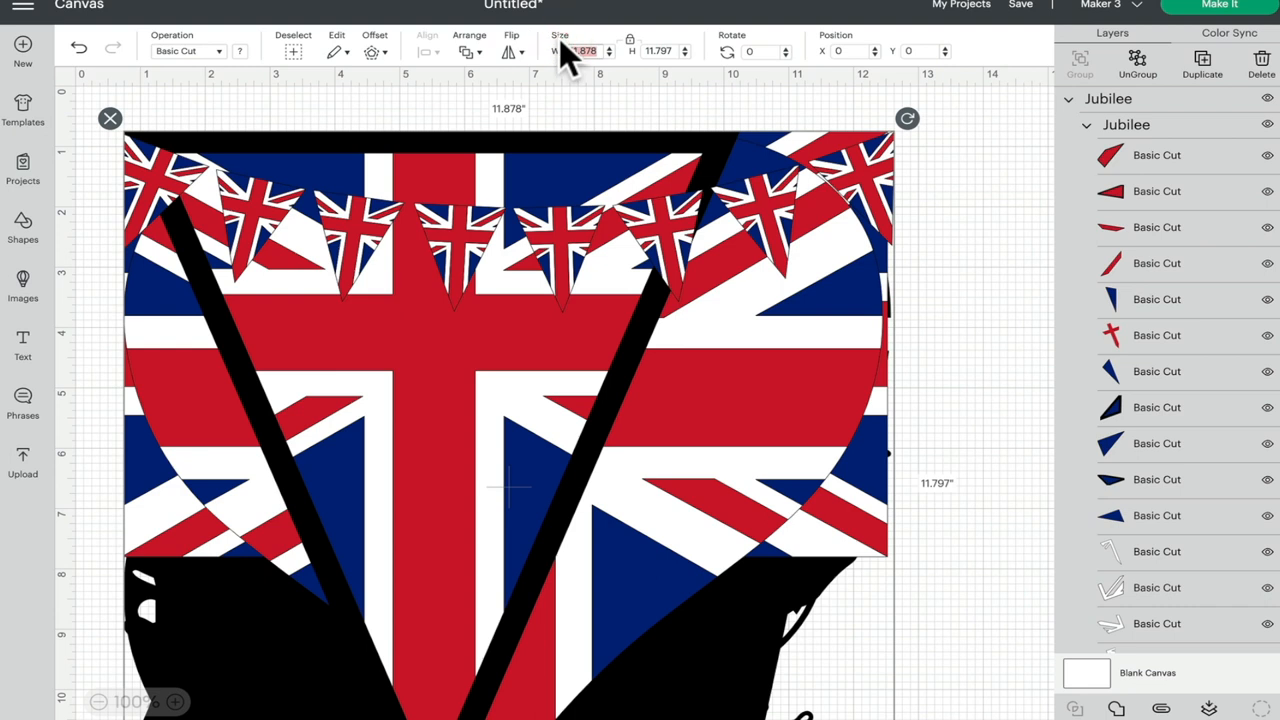
type("6")
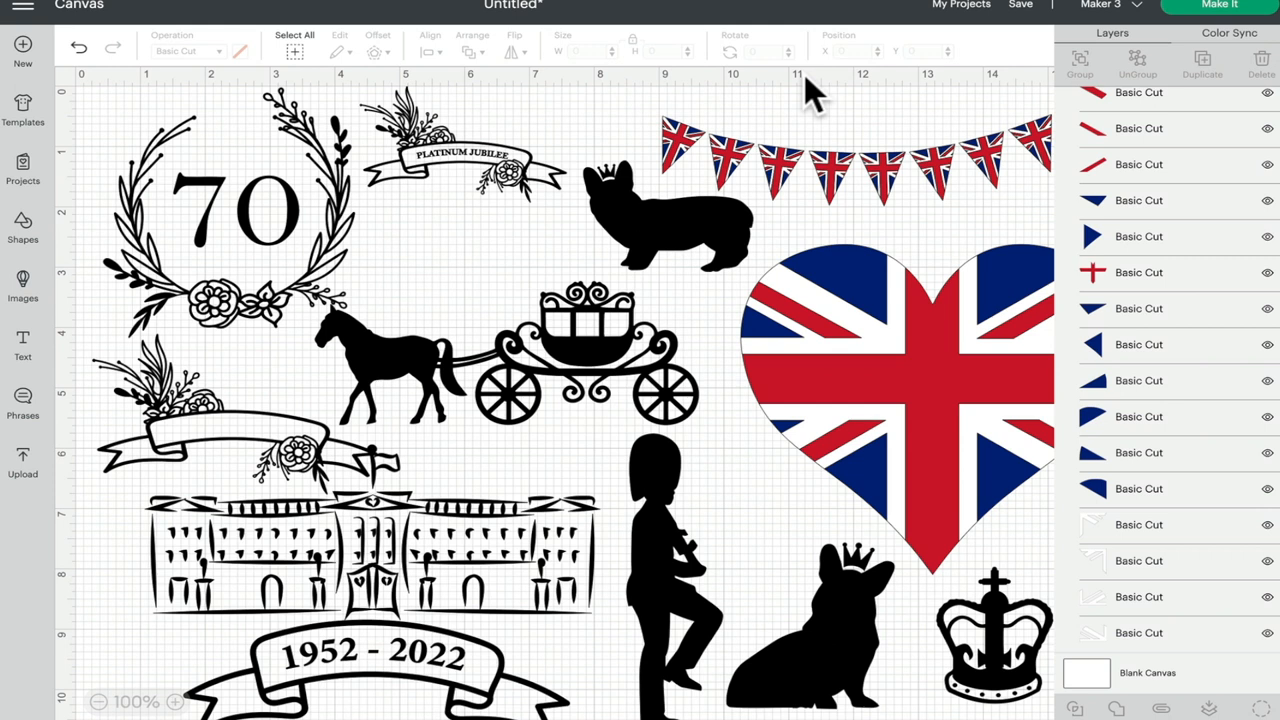
mouse_move(720, 215)
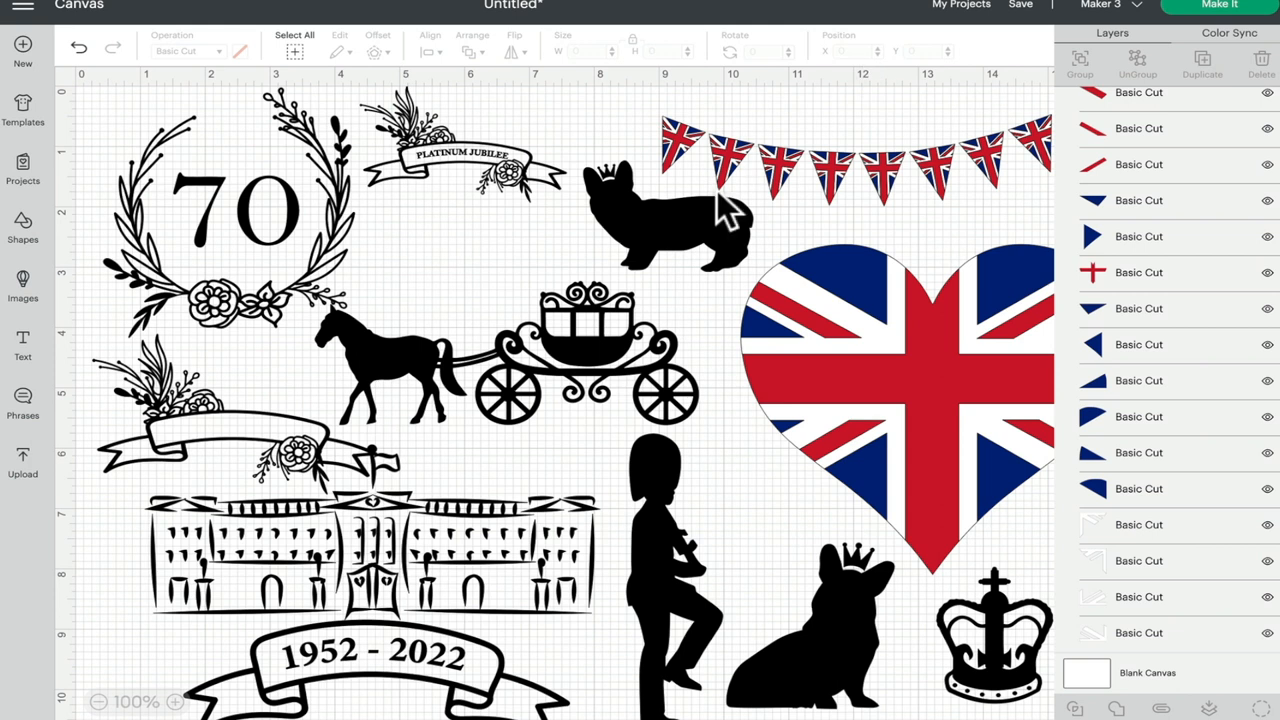
Select the small Platinum Jubilee banner near the top of the canvas.
left_click(462, 155)
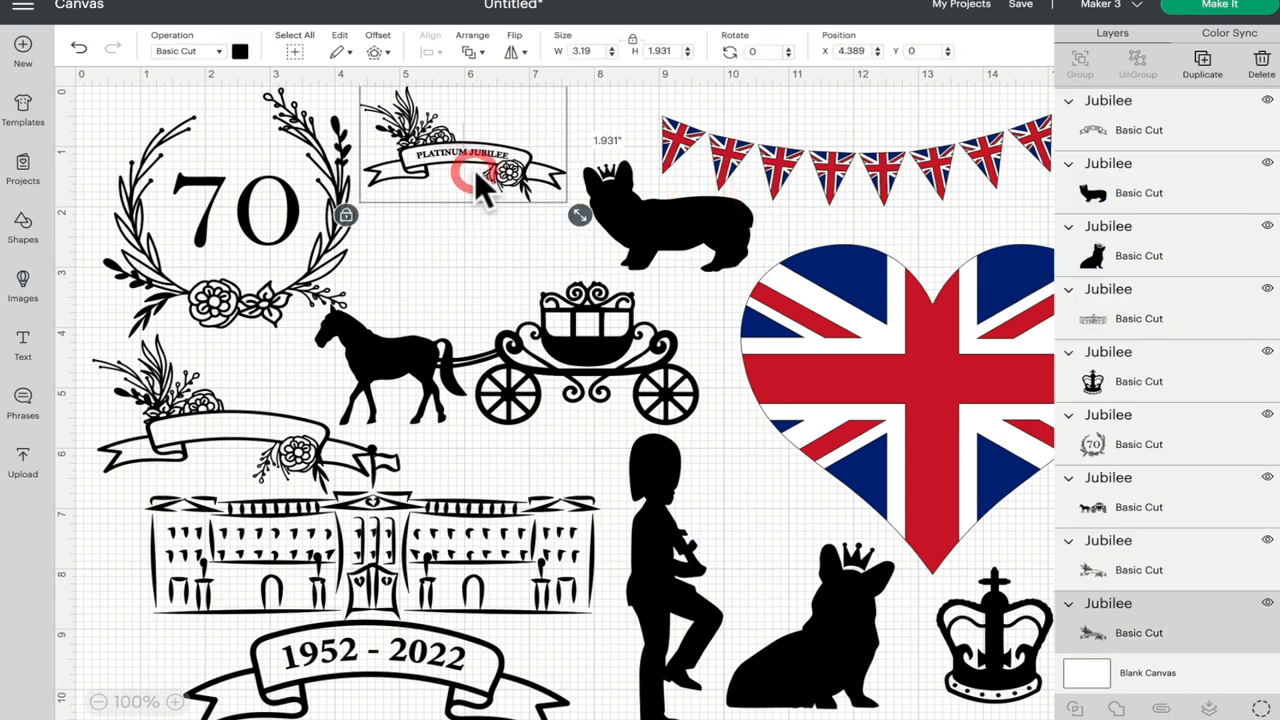